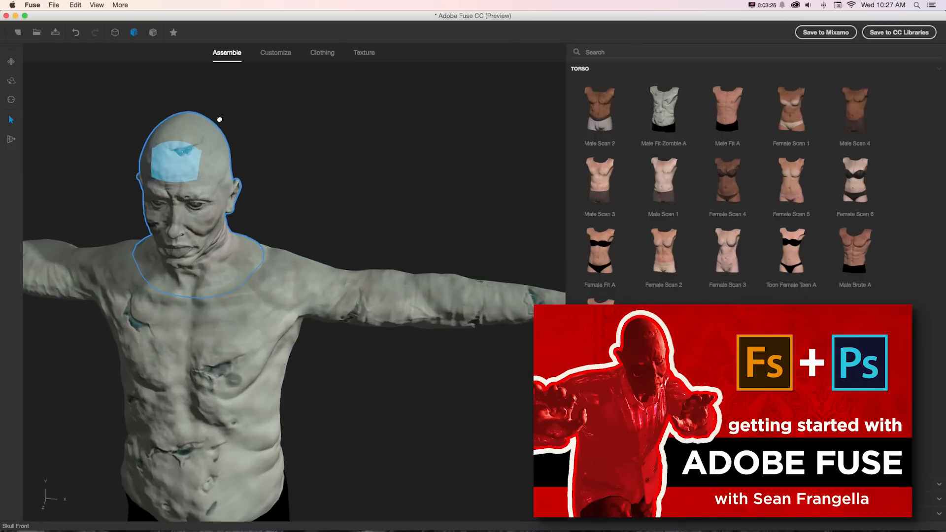
Step: In Customize, set the zombie's Fingers Long/Short slider to -60 to shorten its fingers
{"action": "left_click", "coordinate": [276, 53]}
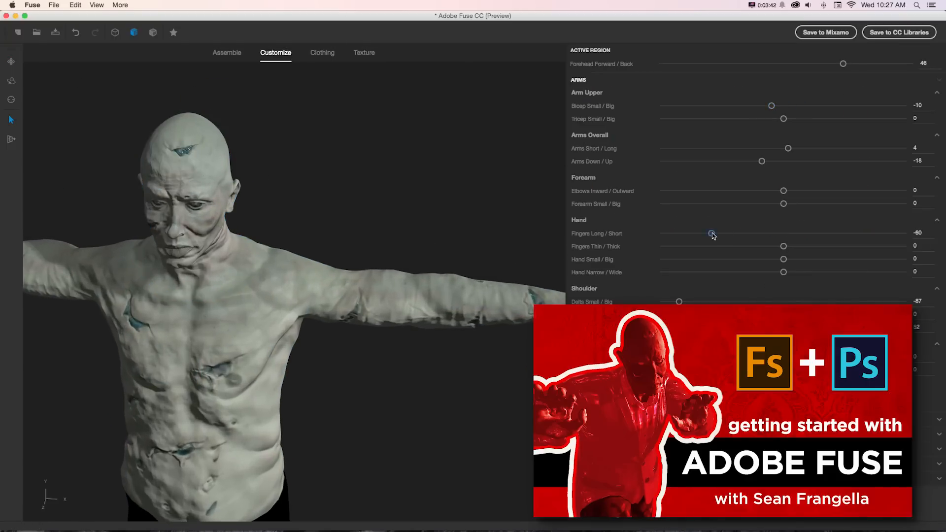
{"action": "left_click", "coordinate": [363, 53]}
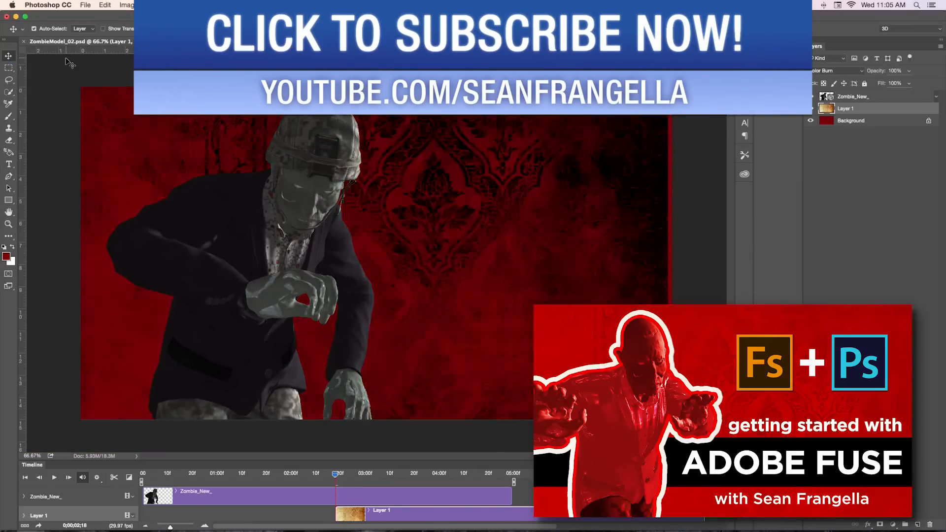
{"action": "left_click", "coordinate": [851, 121]}
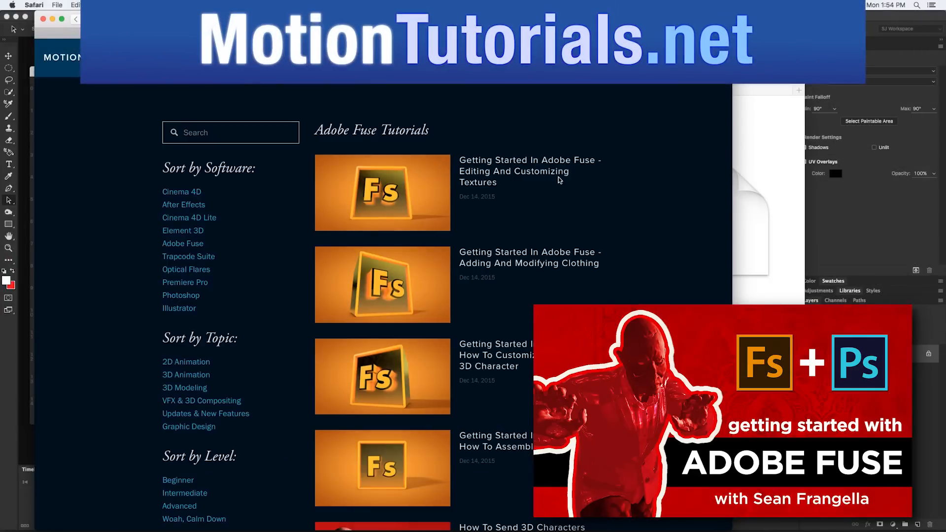
{"action": "mouse_move", "coordinate": [601, 182]}
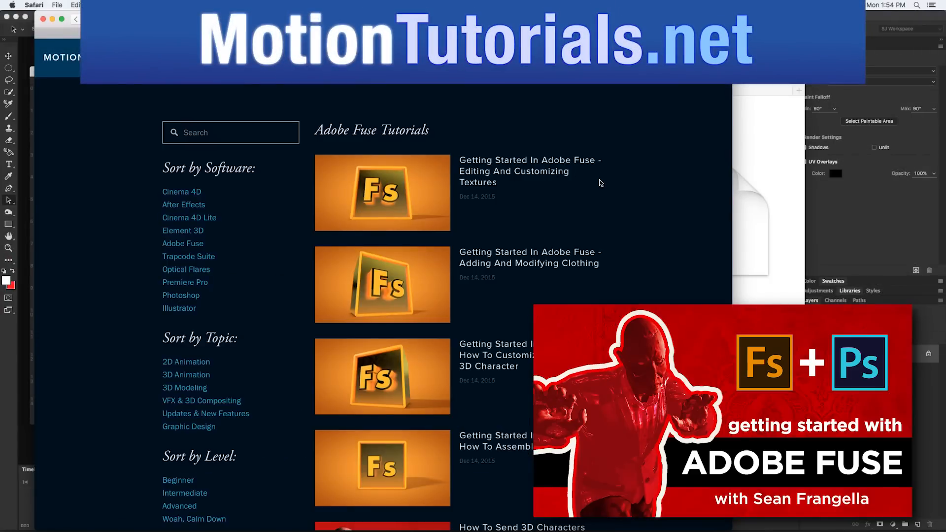
{"action": "scroll", "scroll_direction": "down", "scroll_amount": 3}
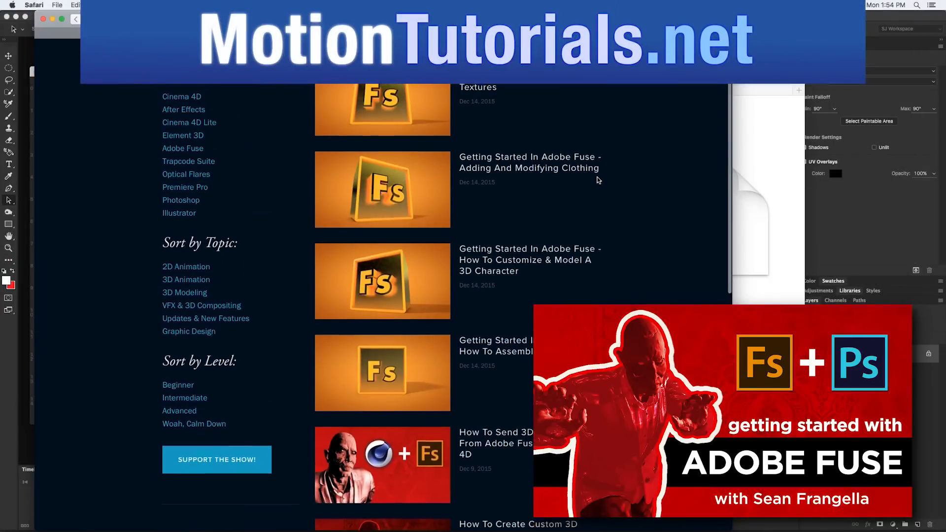
{"action": "scroll", "scroll_direction": "up", "scroll_amount": 3}
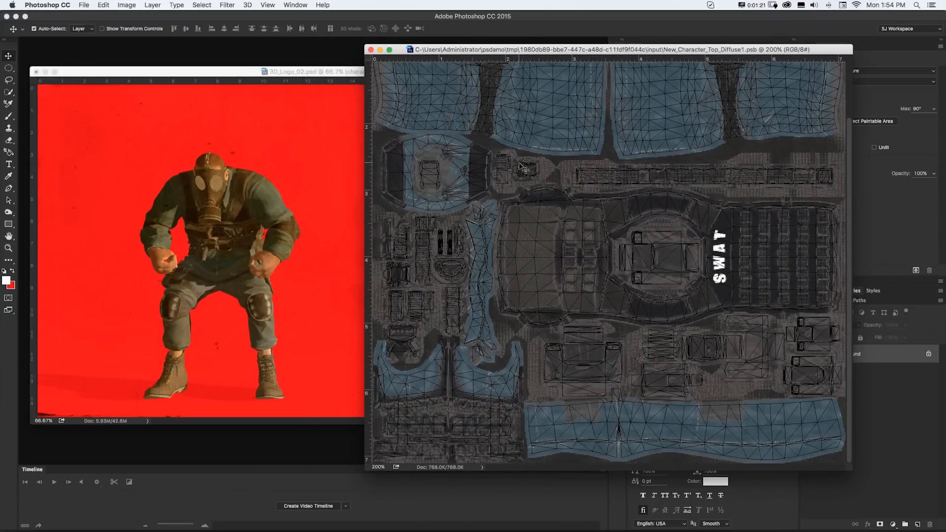
{"action": "mouse_move", "coordinate": [240, 224]}
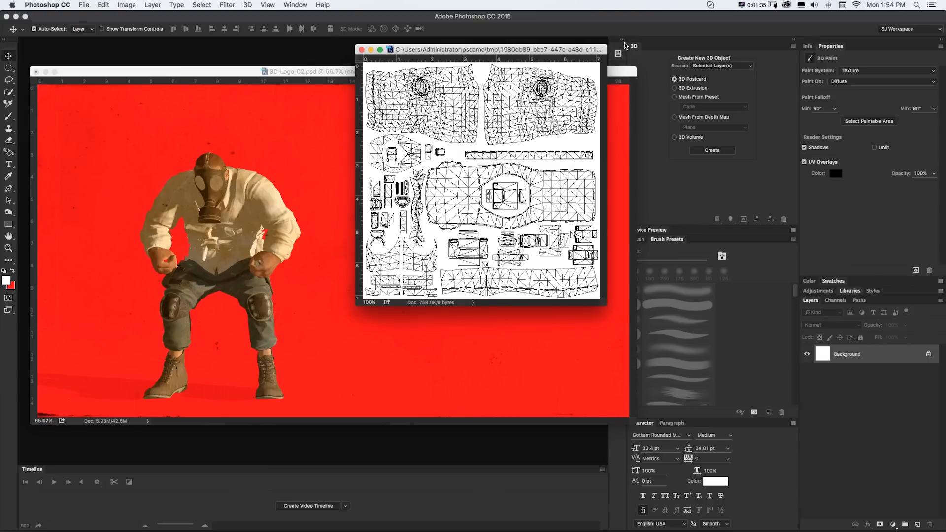
{"action": "mouse_move", "coordinate": [624, 43]}
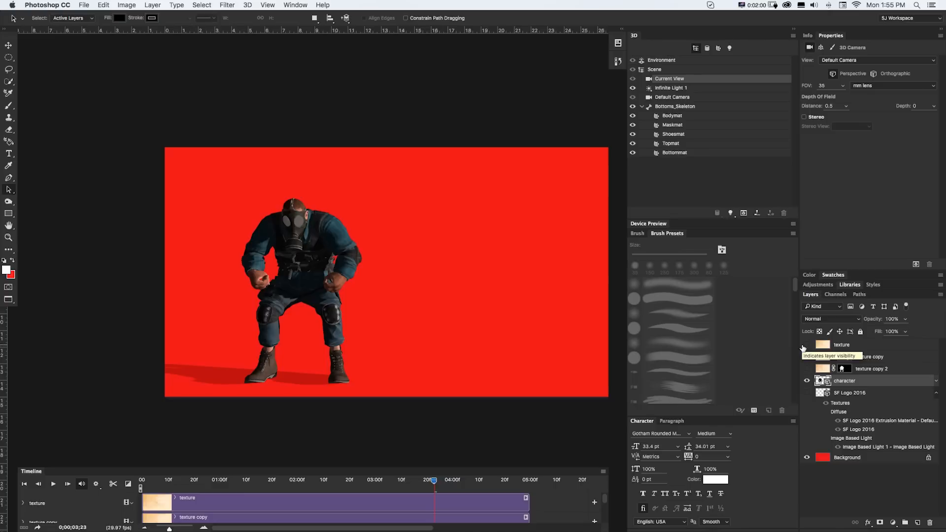
Step: Select the character 3D layer and show the Maskmat material's properties in the 3D panel
{"action": "left_click", "coordinate": [295, 5]}
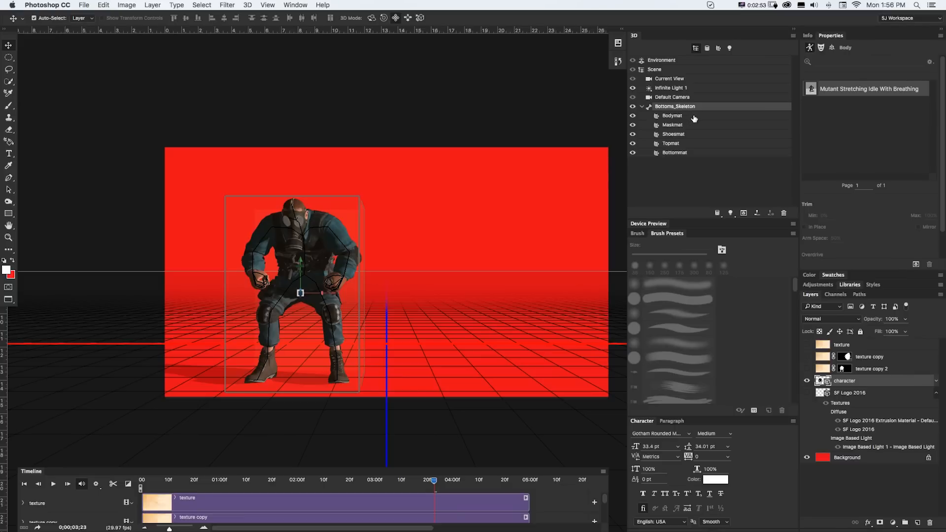
{"action": "left_click", "coordinate": [673, 115]}
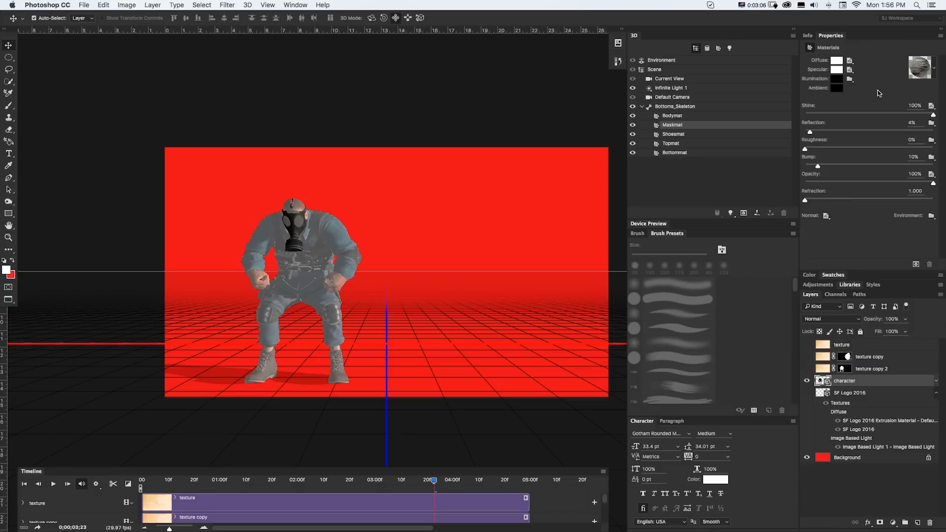
{"action": "left_click", "coordinate": [672, 115]}
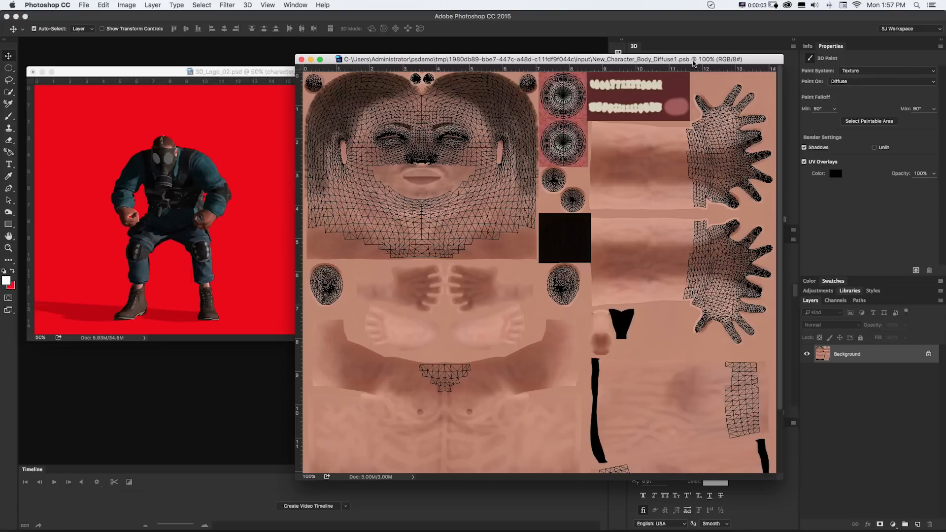
{"action": "mouse_move", "coordinate": [504, 264]}
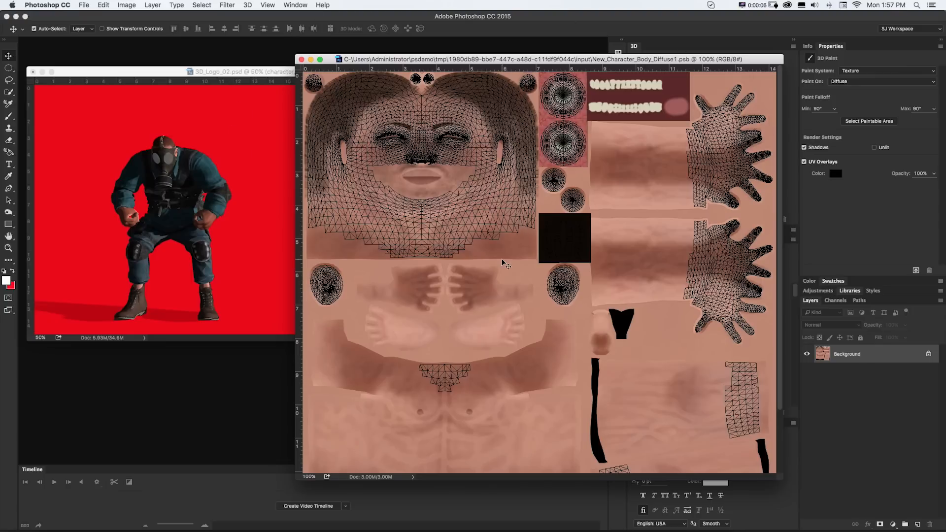
{"action": "mouse_move", "coordinate": [526, 240]}
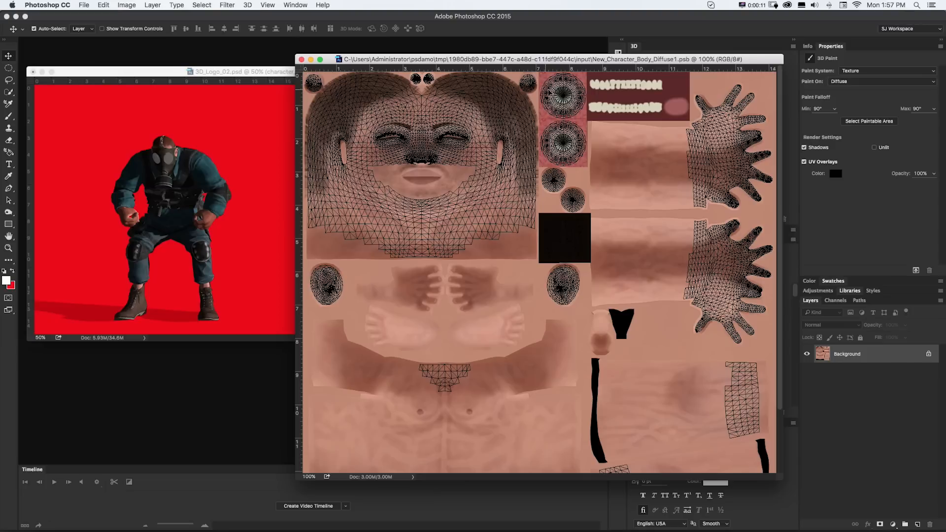
{"action": "mouse_move", "coordinate": [482, 157]}
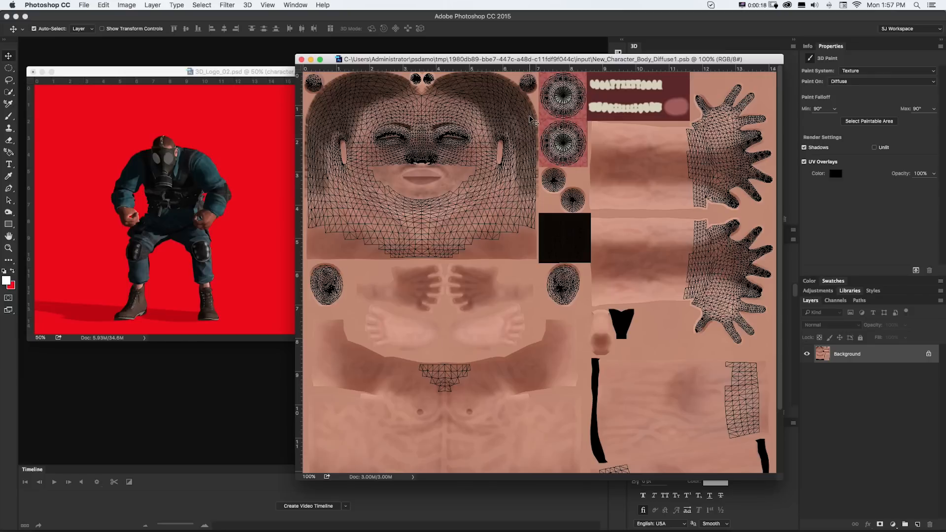
Step: Change the UV Overlays colour swatch to a near-white so the wireframe shows light over the body texture
{"action": "left_click", "coordinate": [804, 147]}
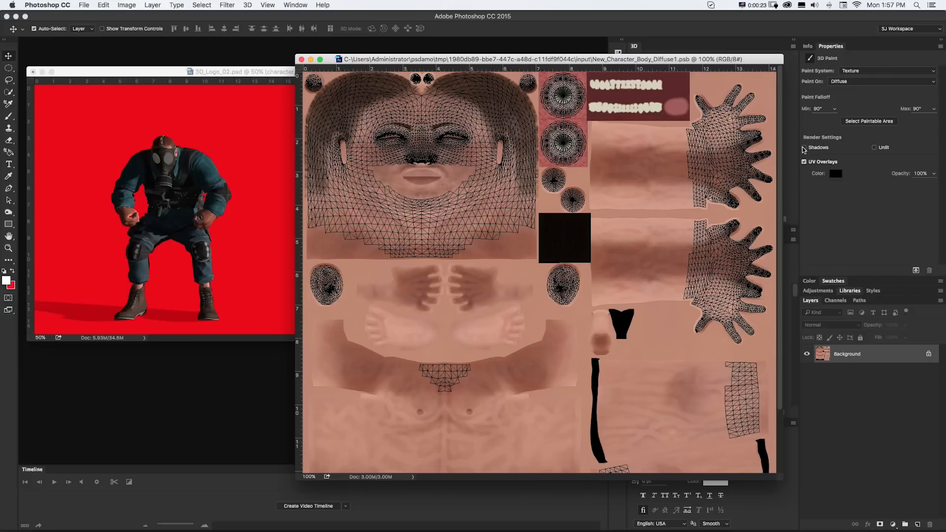
{"action": "left_click", "coordinate": [804, 147]}
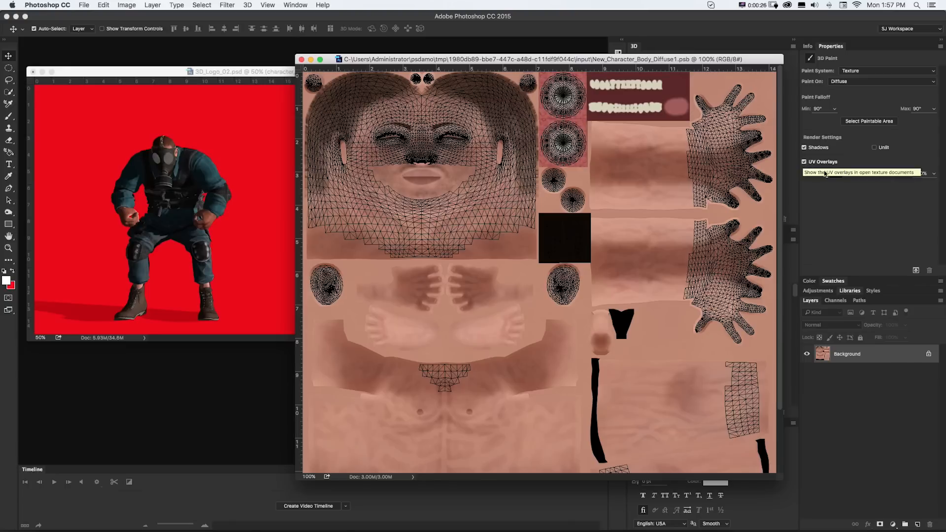
{"action": "left_click", "coordinate": [836, 173]}
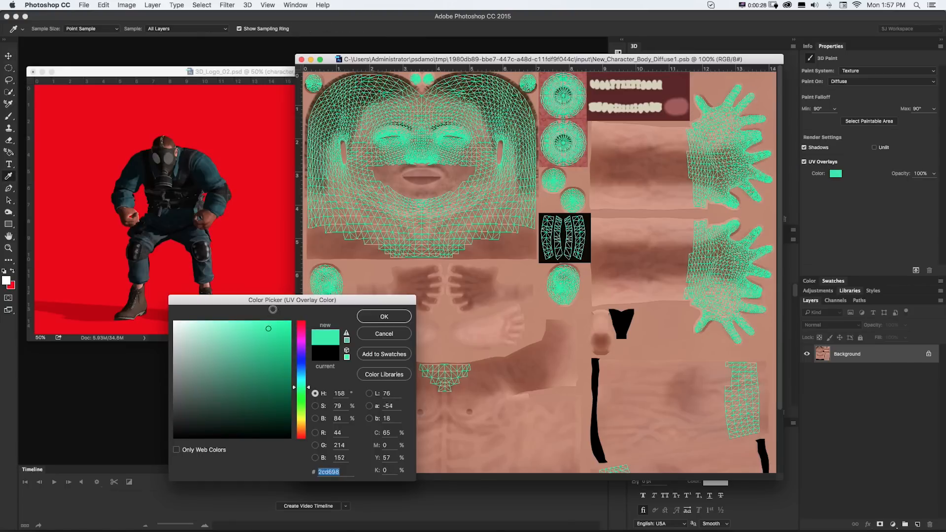
{"action": "left_click", "coordinate": [185, 320]}
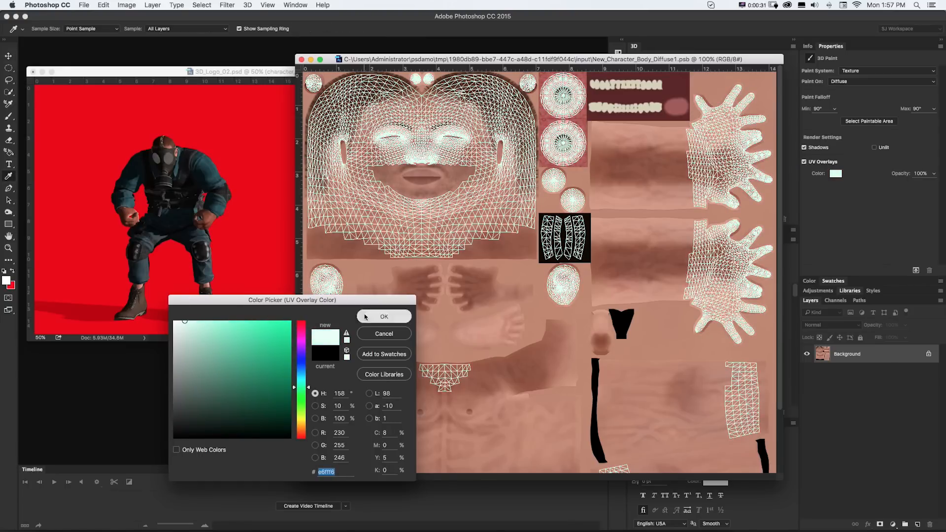
{"action": "left_click", "coordinate": [384, 316]}
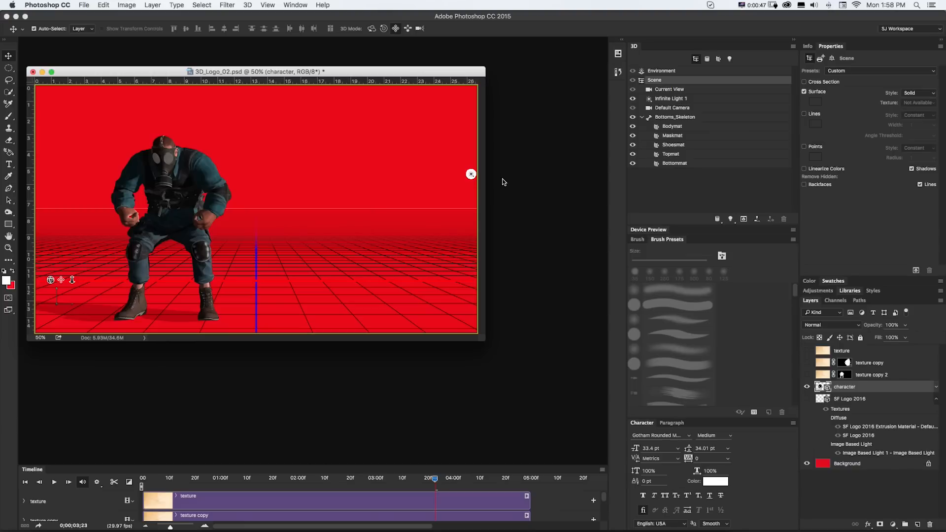
Step: Select Topmat and open its Diffuse texture via Edit Texture as a separate document
{"action": "left_click", "coordinate": [671, 154]}
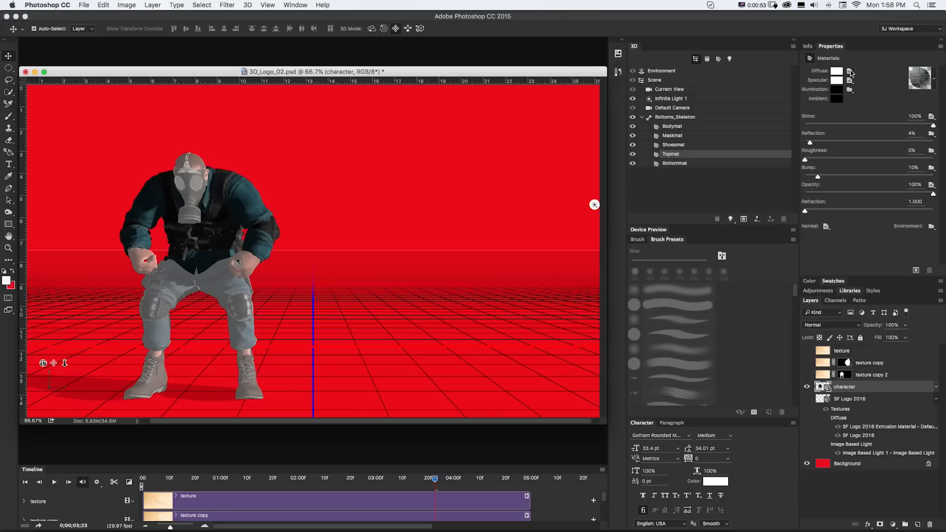
{"action": "left_click", "coordinate": [849, 70]}
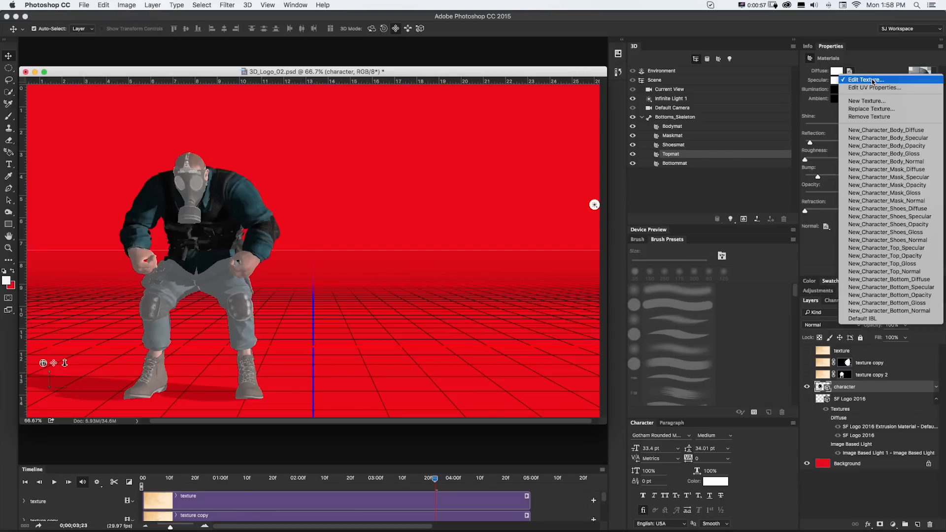
{"action": "left_click", "coordinate": [865, 79]}
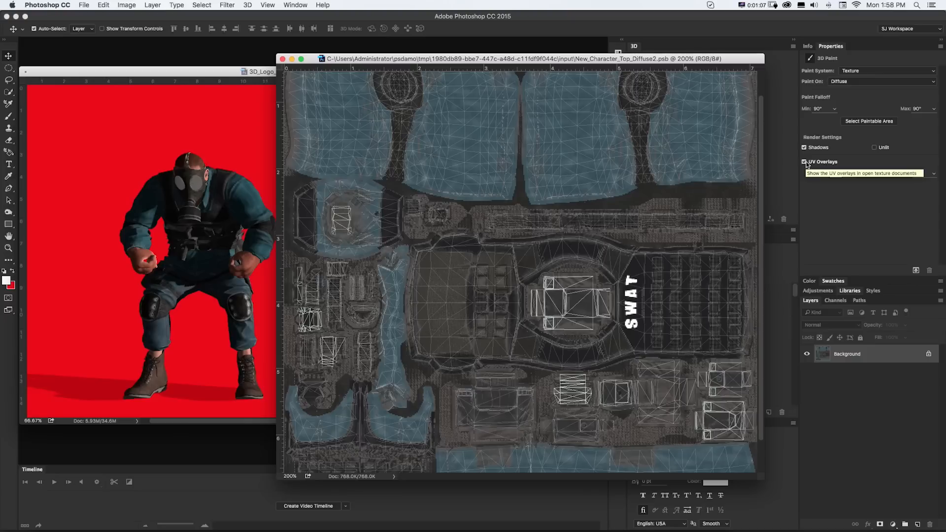
Step: Turn off UV Overlays so the wireframe no longer covers the SWAT top texture
{"action": "left_click", "coordinate": [805, 162]}
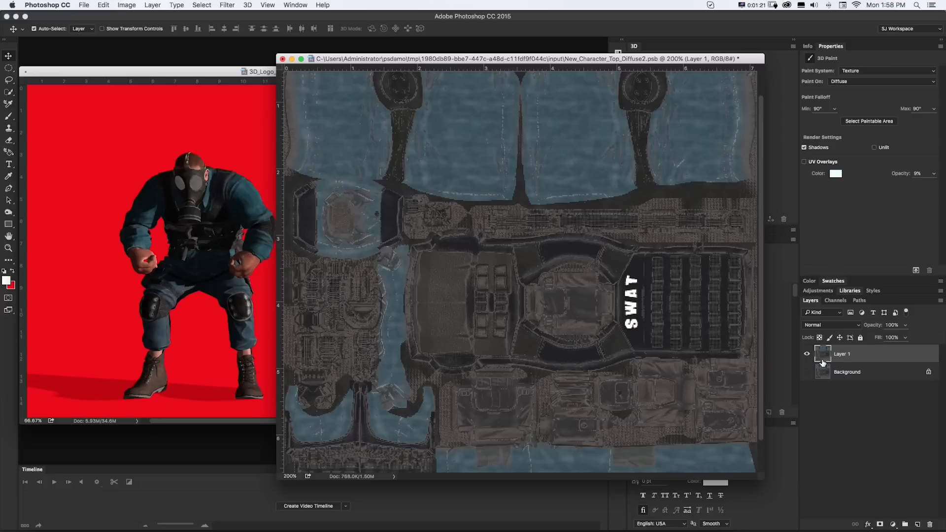
{"action": "mouse_move", "coordinate": [813, 362]}
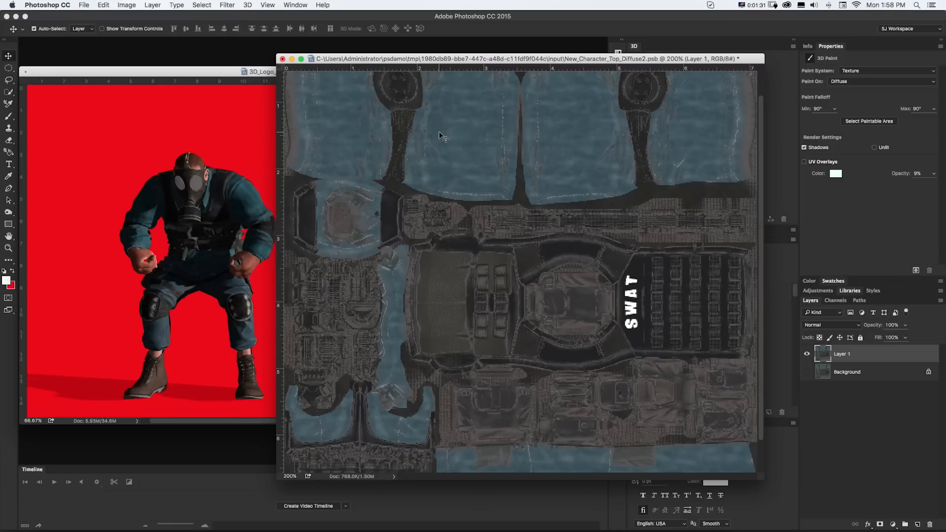
Step: Use Select > Color Range sampled on the blue cloth to select all blue fabric areas
{"action": "left_click", "coordinate": [201, 4]}
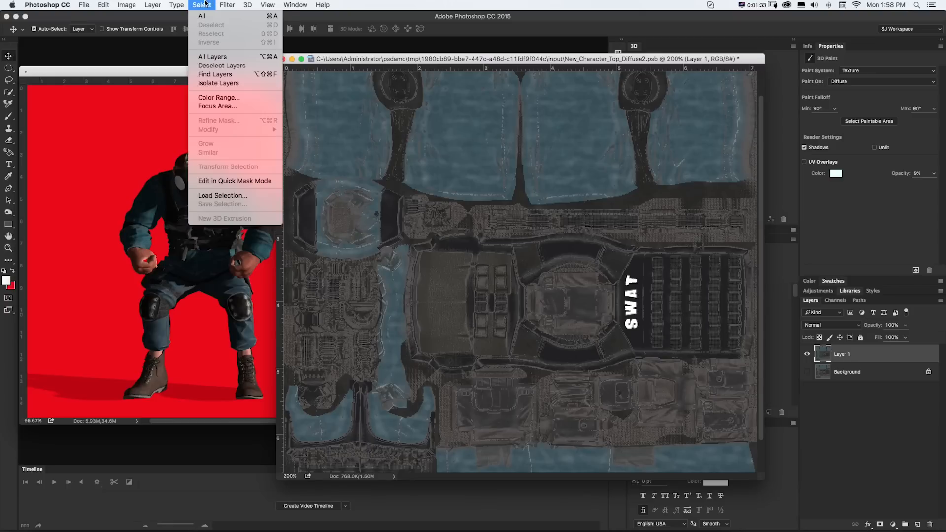
{"action": "left_click", "coordinate": [218, 97]}
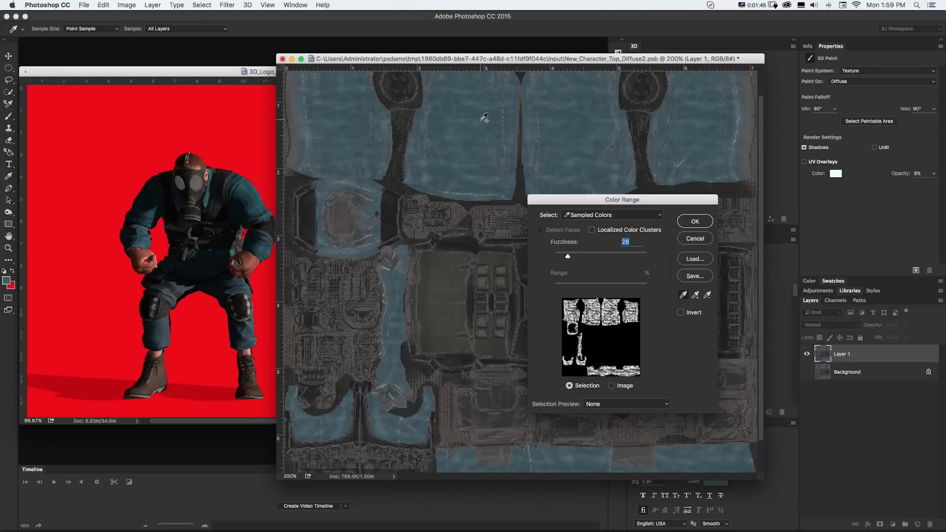
{"action": "left_click", "coordinate": [591, 115]}
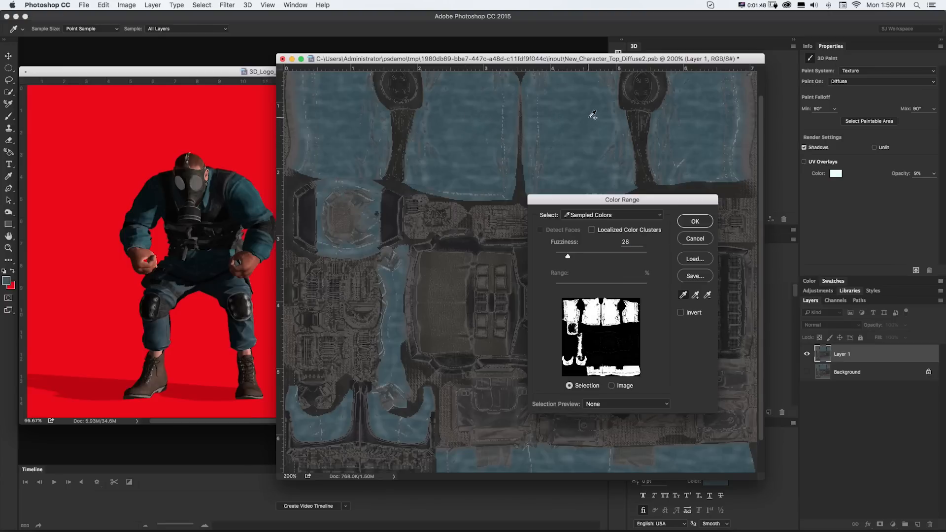
{"action": "left_click", "coordinate": [694, 221]}
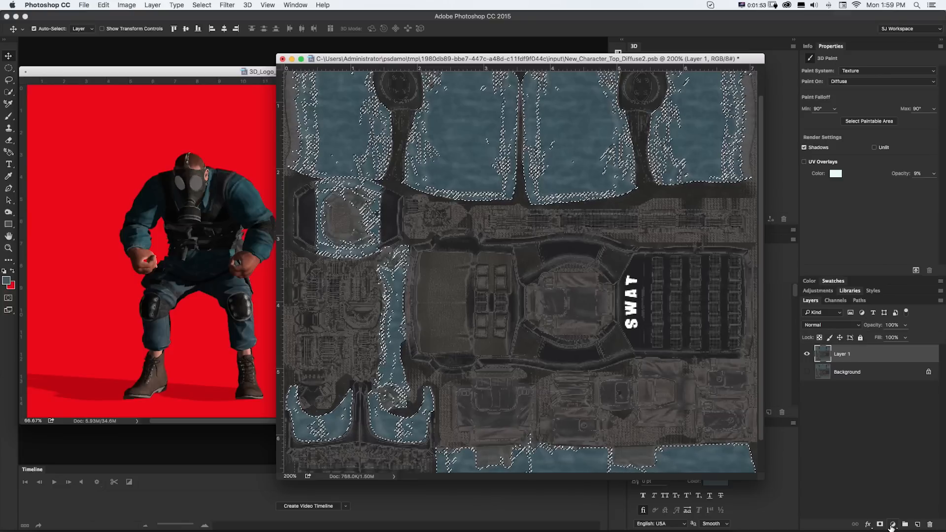
Step: Add a Hue/Saturation adjustment layer limited to the selected blue cloth
{"action": "left_click", "coordinate": [893, 525]}
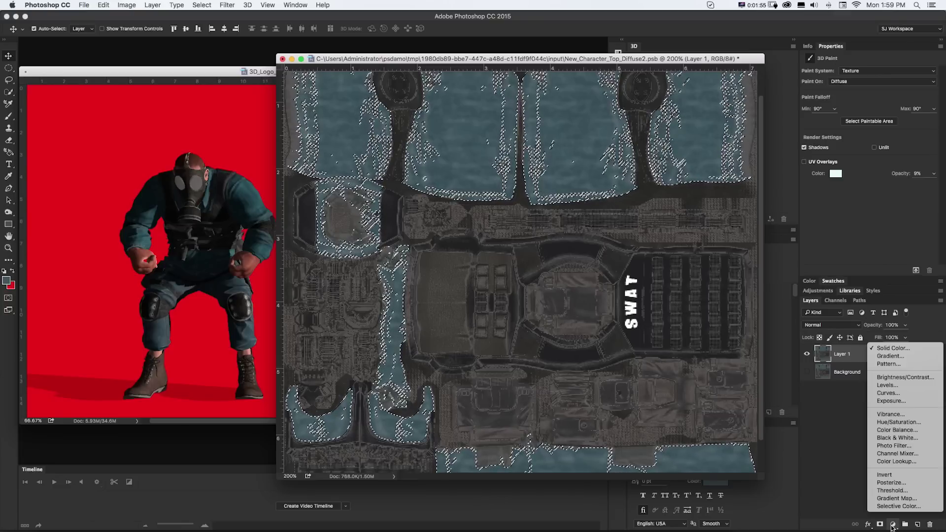
{"action": "left_click", "coordinate": [898, 422]}
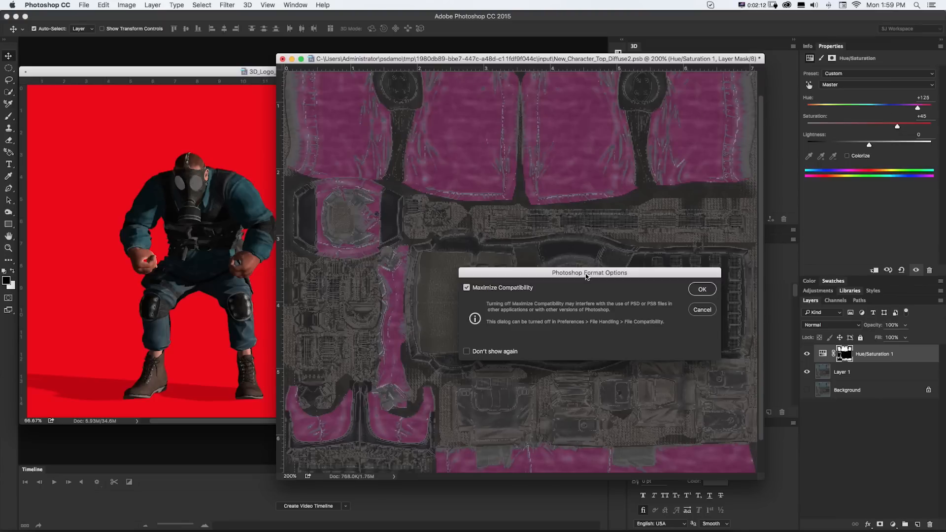
{"action": "mouse_move", "coordinate": [686, 283]}
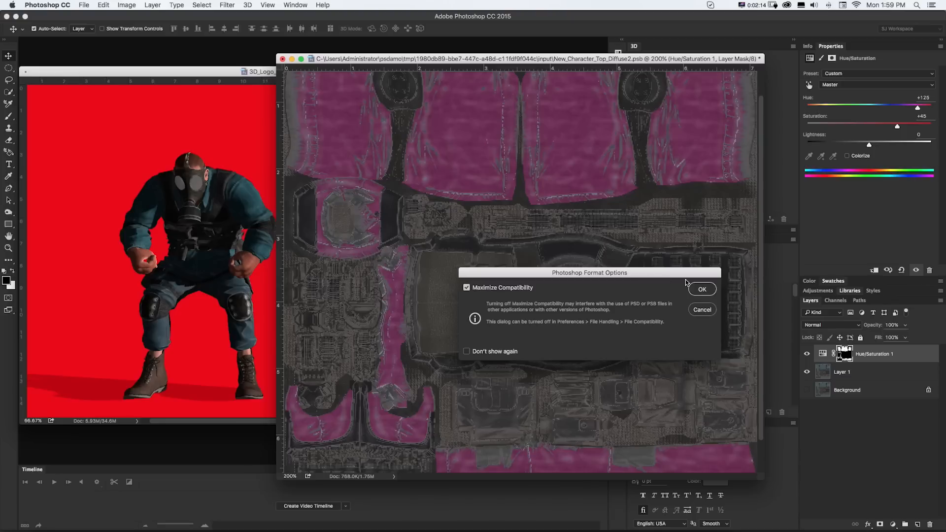
Step: Confirm Photoshop Format Options with maximum compatibility to save the tinted top texture
{"action": "left_click", "coordinate": [702, 288]}
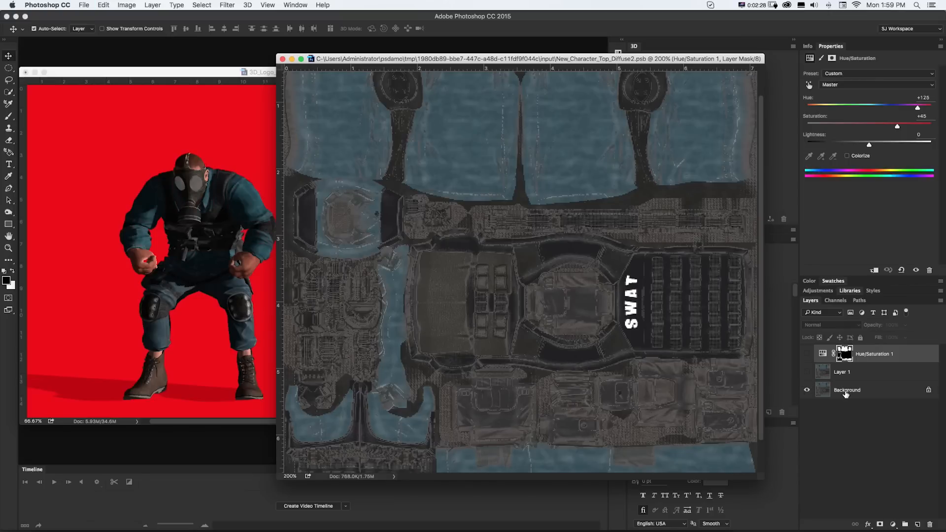
{"action": "mouse_move", "coordinate": [846, 389]}
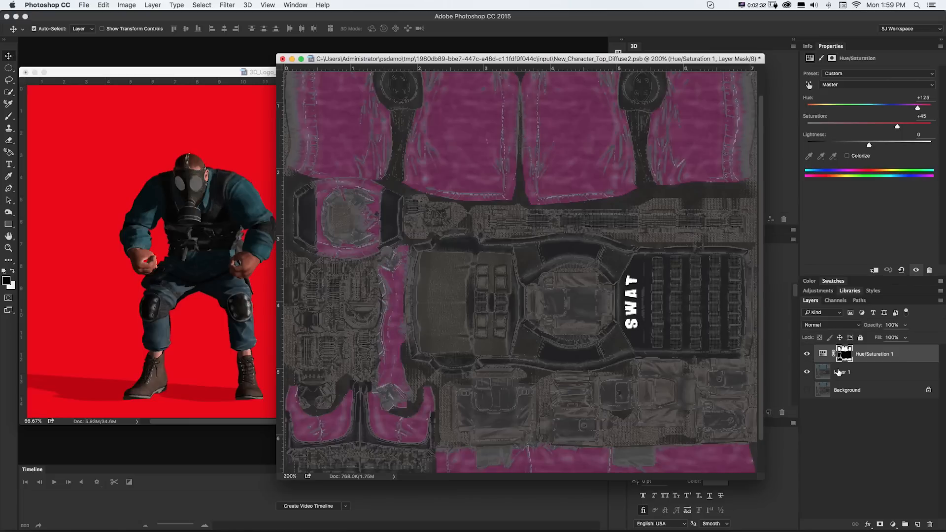
Step: With Layer 1 active near the SWAT lettering, create a new layer named 'SWAT letters NEW'
{"action": "left_click", "coordinate": [843, 371]}
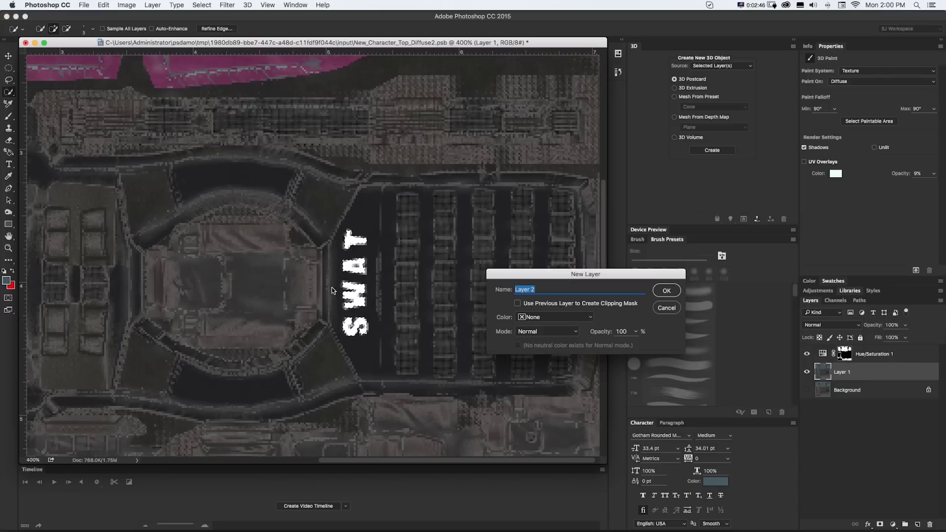
{"action": "type", "text": "WA"}
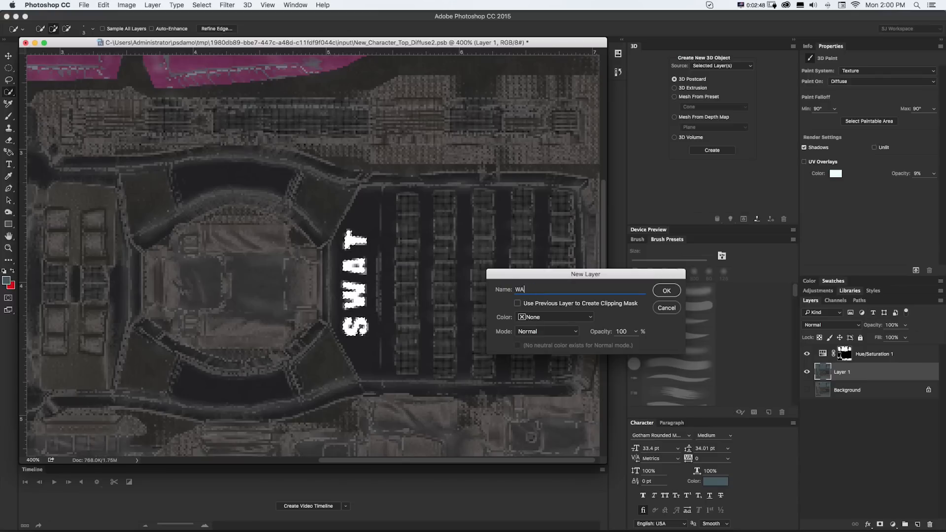
{"action": "type", "text": "SWAT letters NEW"}
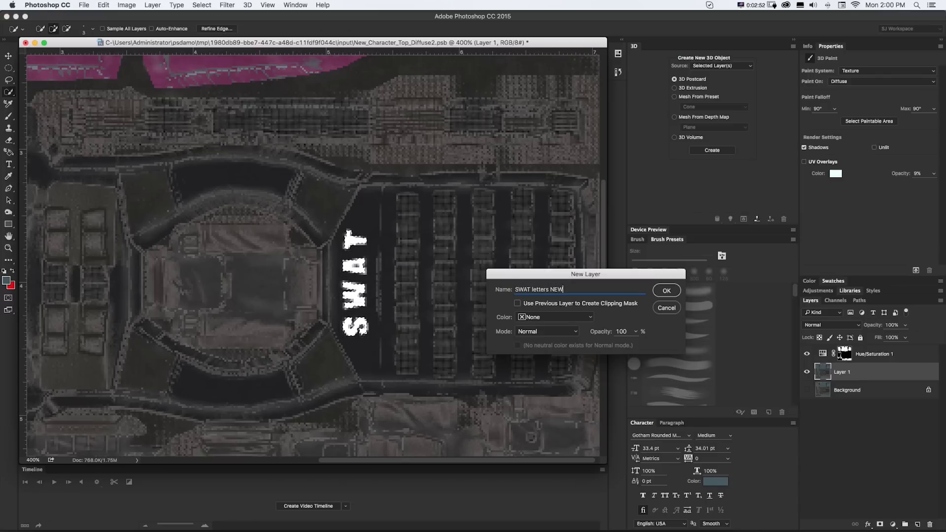
{"action": "left_click", "coordinate": [666, 290]}
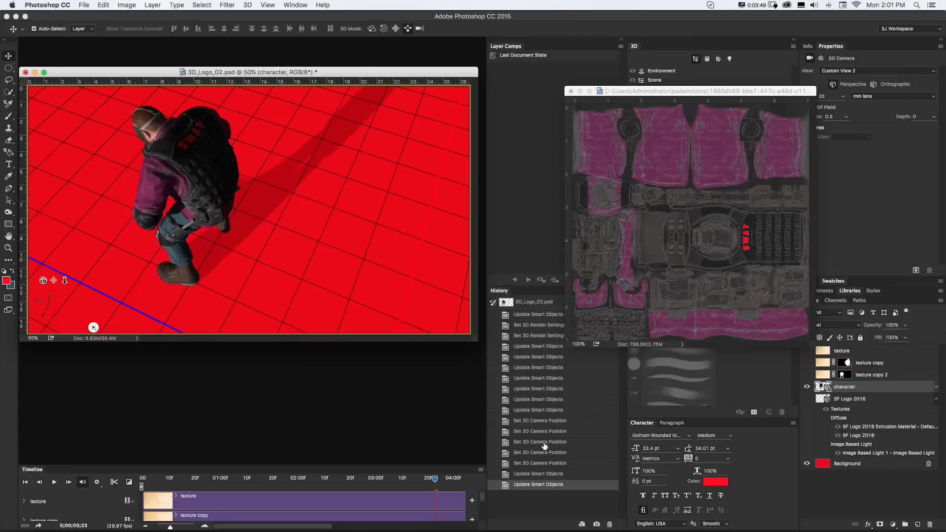
{"action": "mouse_move", "coordinate": [538, 473]}
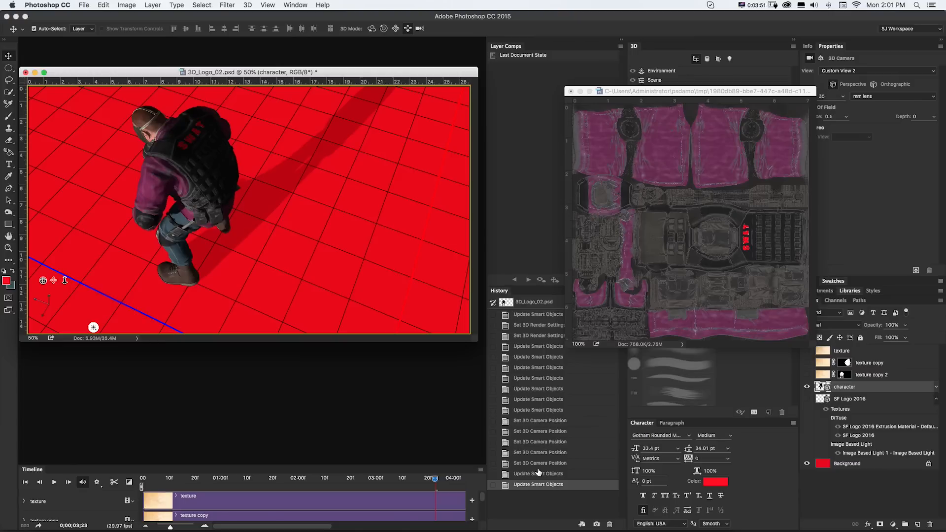
Step: Step through History to compare the blue outfit, ending on the reset front camera with the pink outfit
{"action": "left_click", "coordinate": [537, 409]}
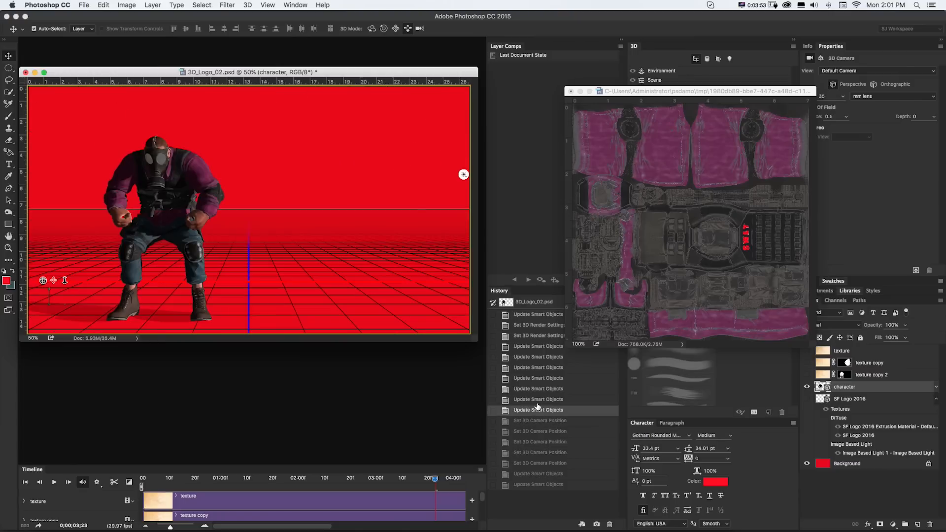
{"action": "left_click", "coordinate": [537, 336]}
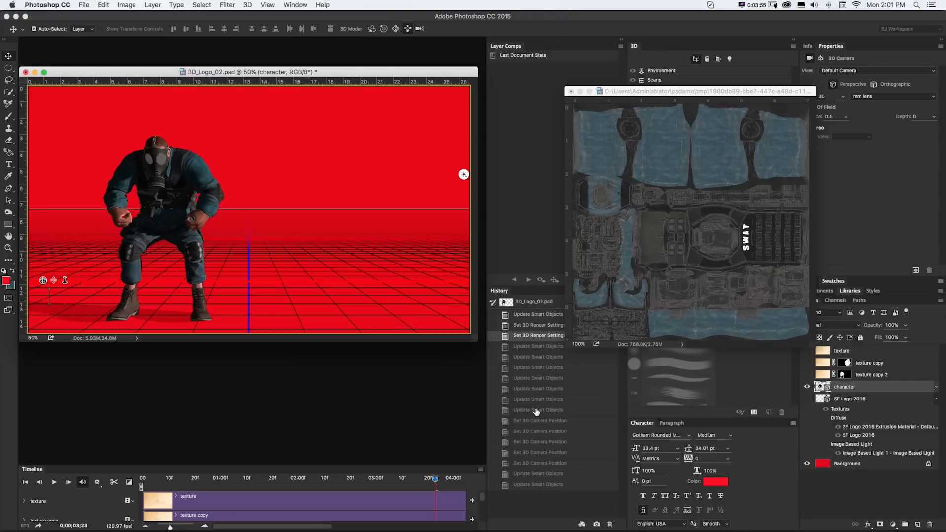
{"action": "left_click", "coordinate": [537, 410]}
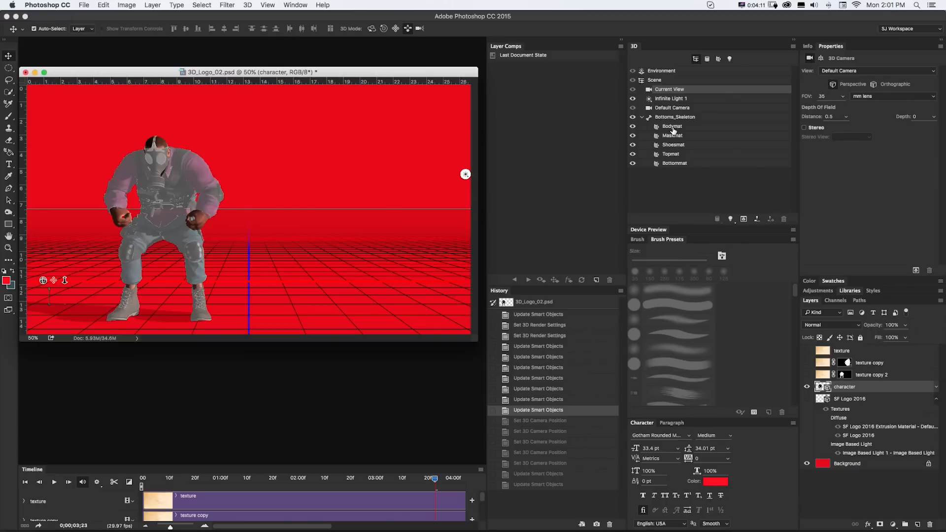
Step: Select Maskmat and open its Diffuse texture via Edit Texture for editing
{"action": "left_click", "coordinate": [672, 136]}
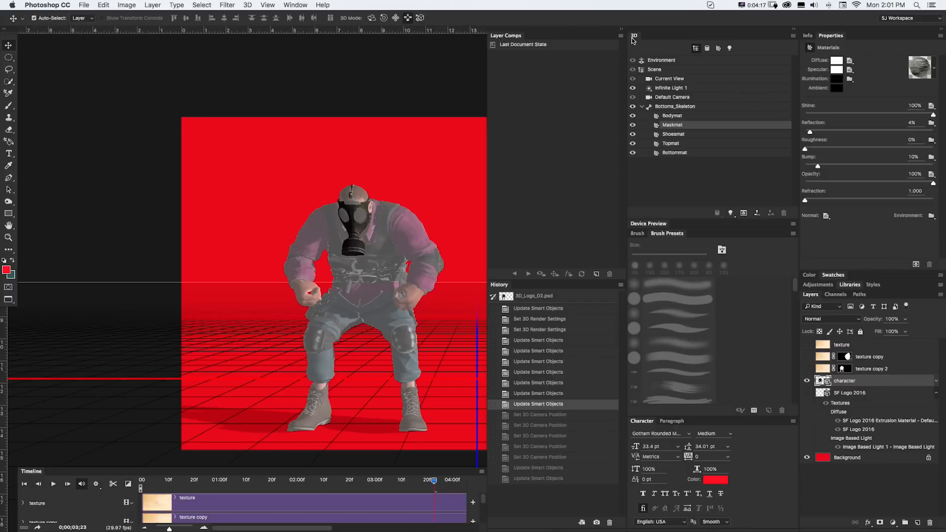
{"action": "left_click", "coordinate": [850, 60]}
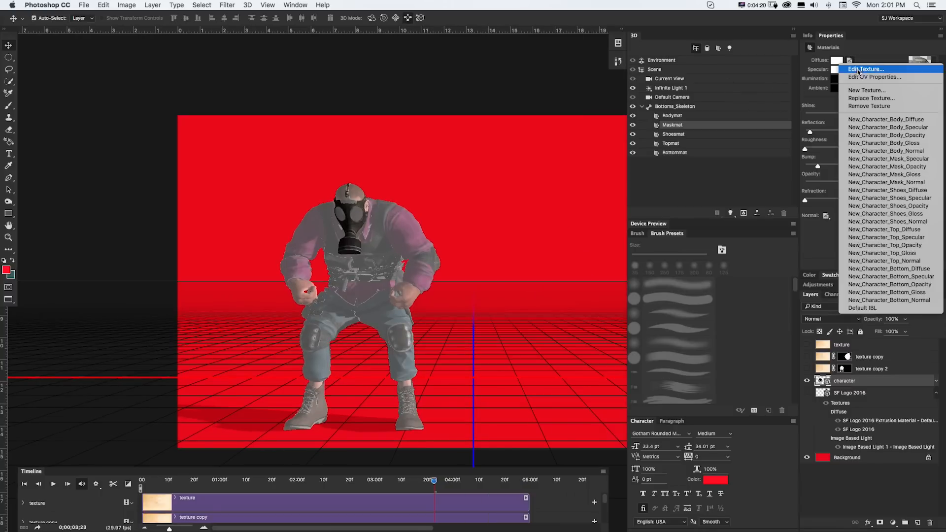
{"action": "left_click", "coordinate": [866, 69]}
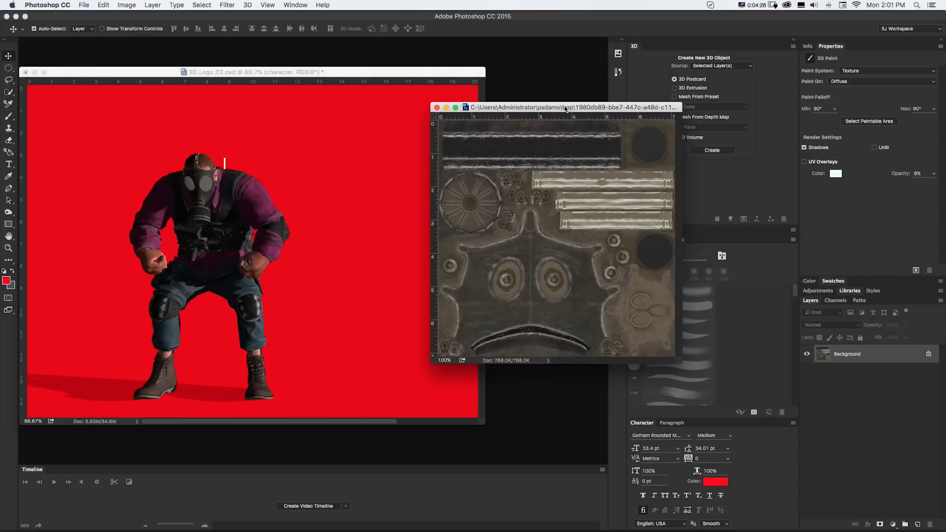
Step: Add a Curves adjustment layer to the mask texture, saving with maximum compatibility
{"action": "left_click", "coordinate": [895, 524]}
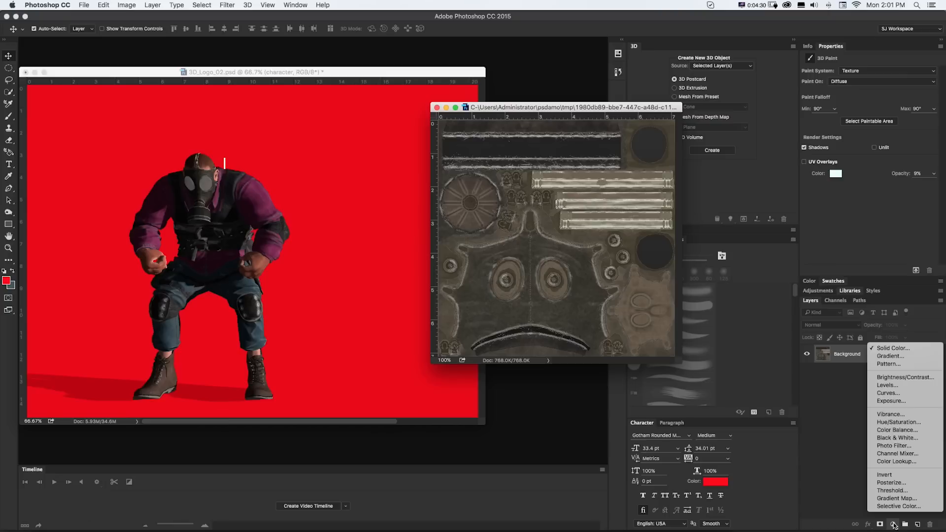
{"action": "mouse_move", "coordinate": [888, 393]}
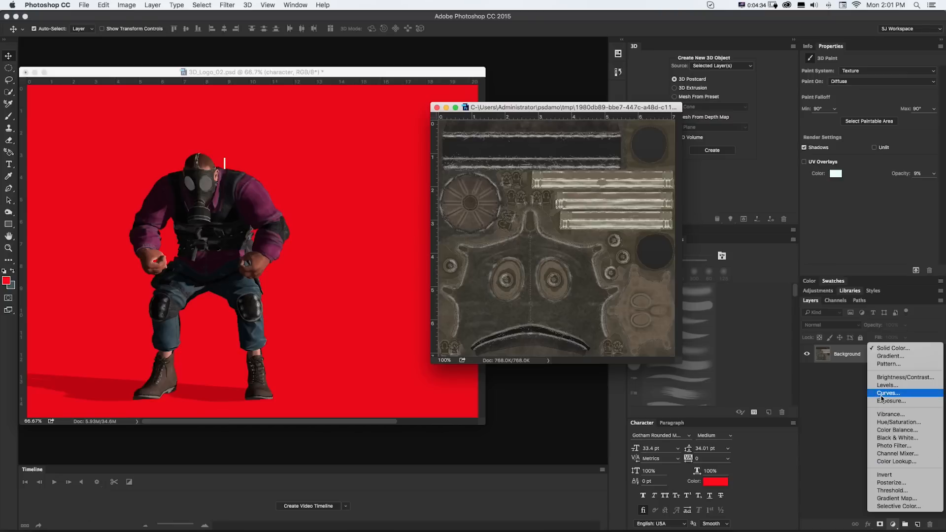
{"action": "left_click", "coordinate": [887, 392]}
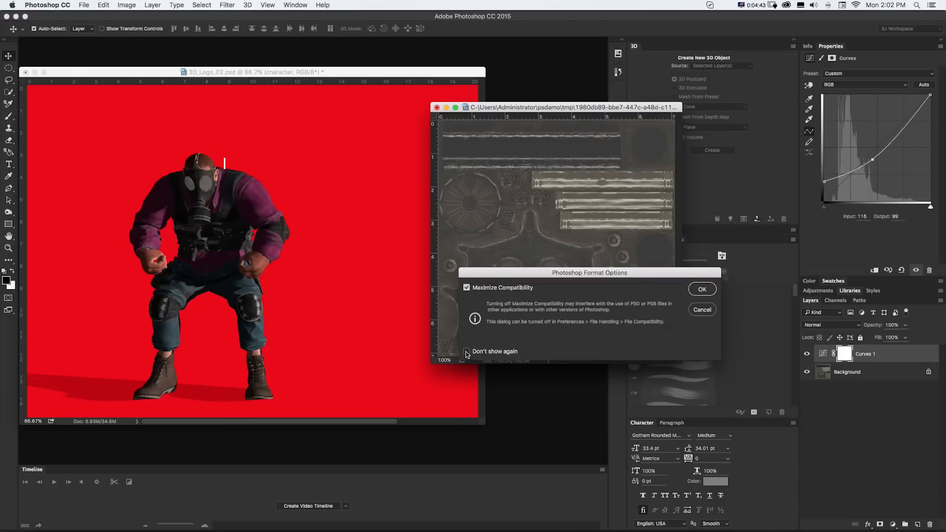
{"action": "left_click", "coordinate": [701, 289]}
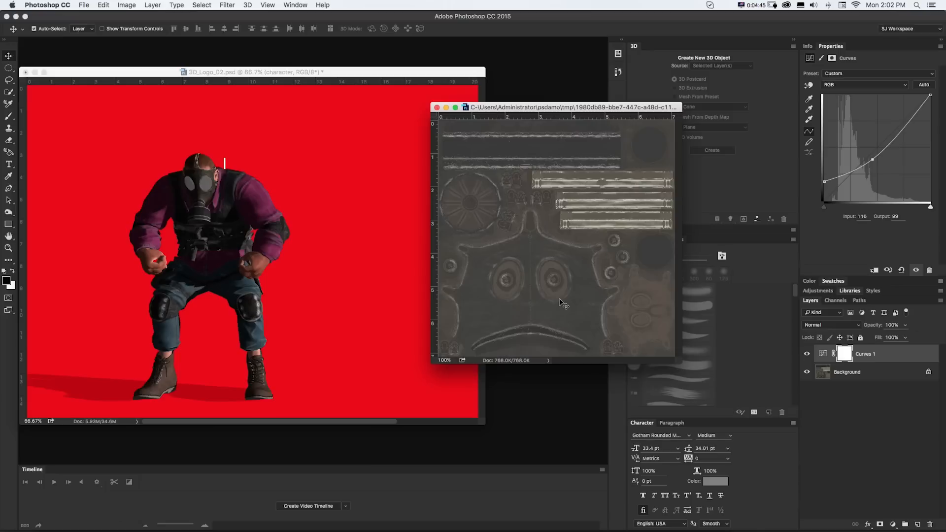
{"action": "mouse_move", "coordinate": [589, 300]}
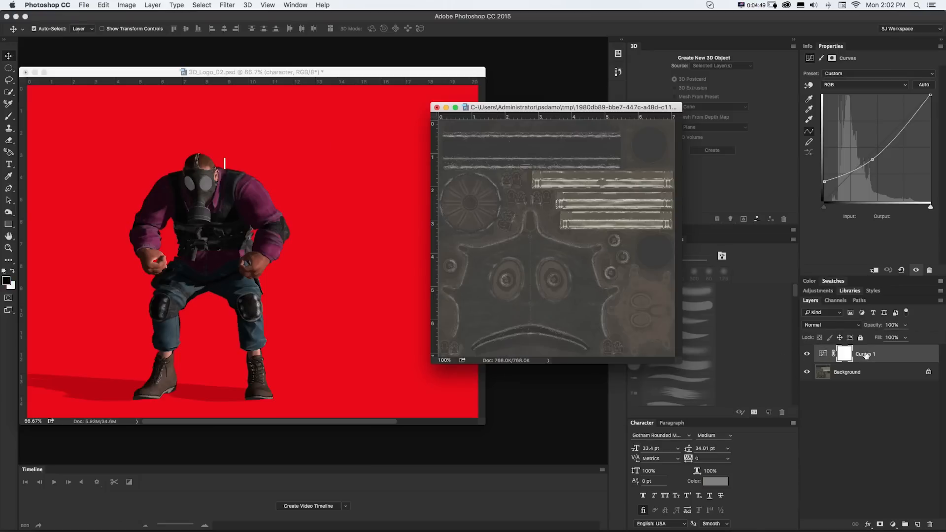
{"action": "mouse_move", "coordinate": [866, 354]}
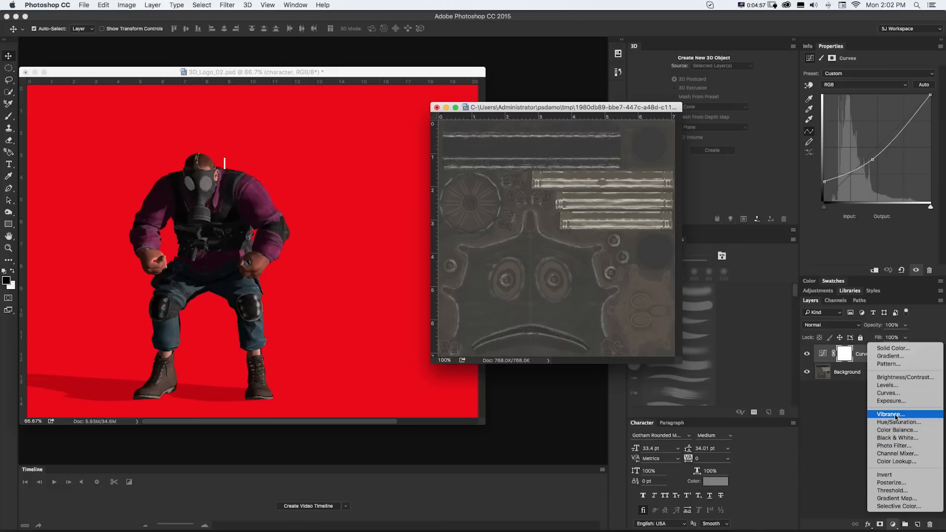
Step: Add a Vibrance adjustment layer and reselect the texture's base image layer
{"action": "left_click", "coordinate": [889, 413]}
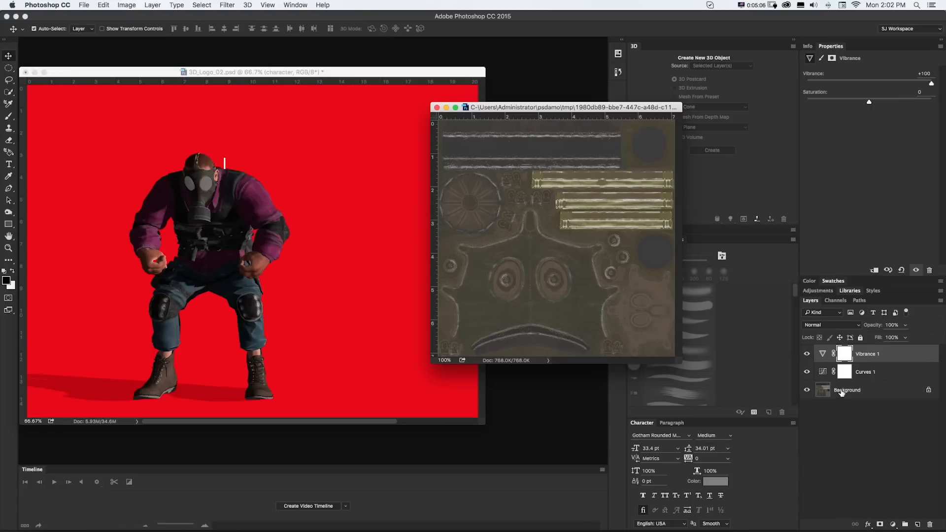
{"action": "left_click", "coordinate": [847, 390]}
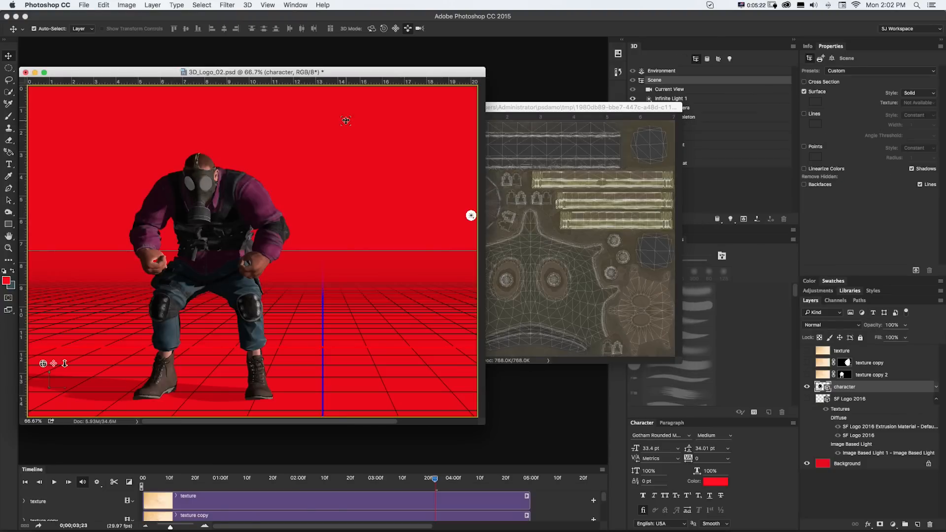
Step: Expand the character's materials in the 3D panel and select the Maskmat gas mask material
{"action": "left_click", "coordinate": [634, 116]}
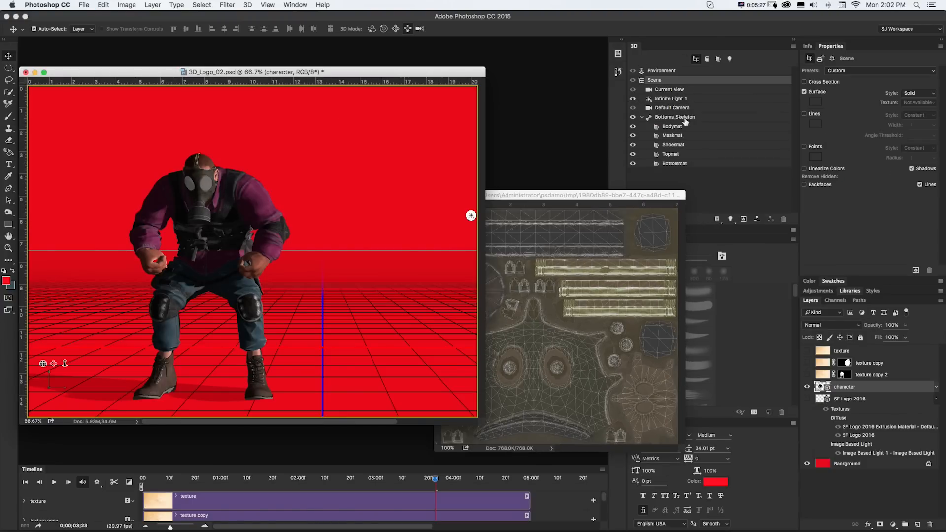
{"action": "left_click", "coordinate": [672, 135]}
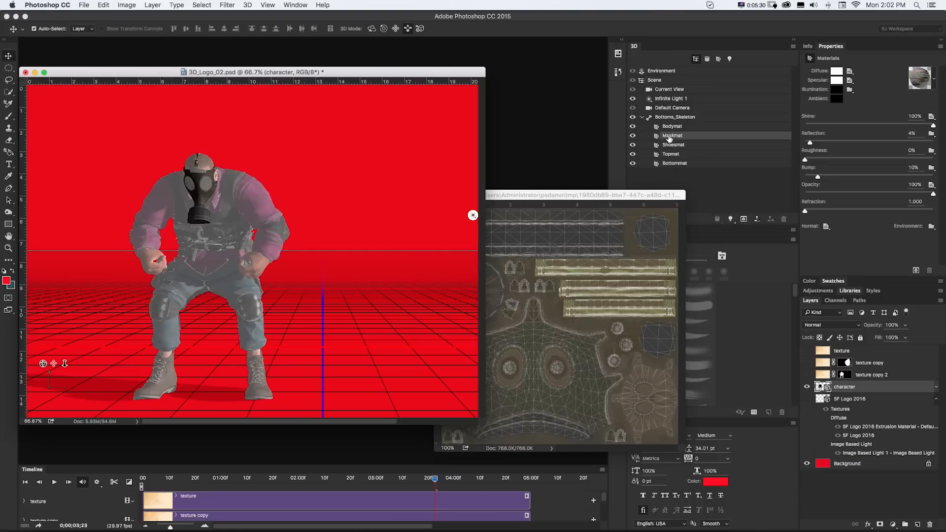
{"action": "mouse_move", "coordinate": [720, 132]}
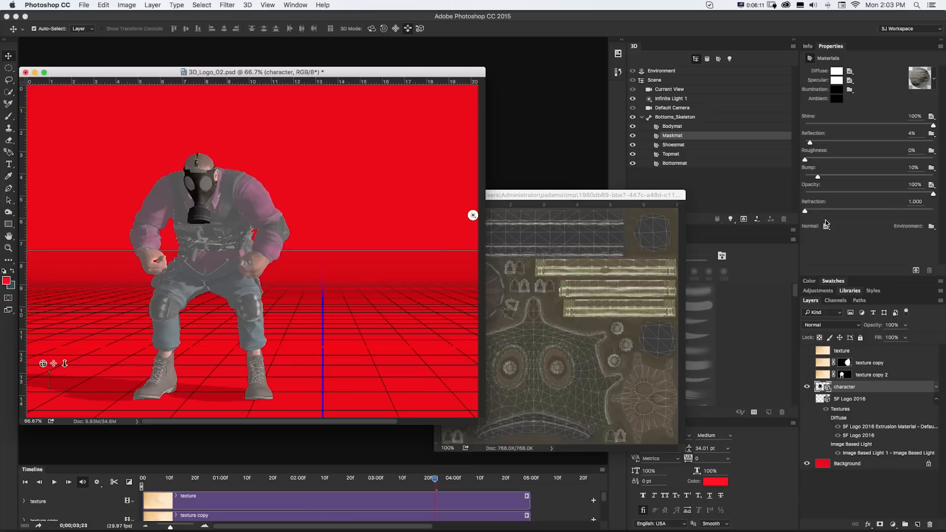
{"action": "mouse_move", "coordinate": [829, 97]}
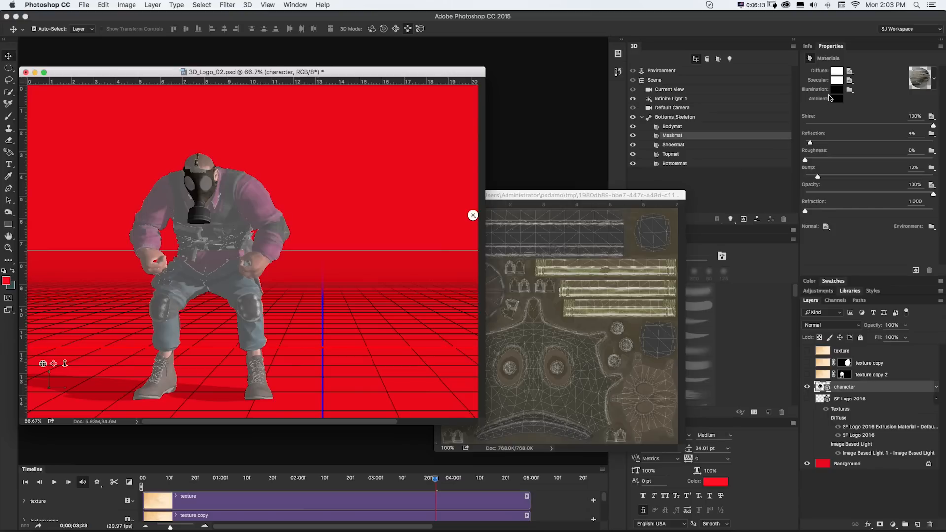
{"action": "mouse_move", "coordinate": [746, 154]}
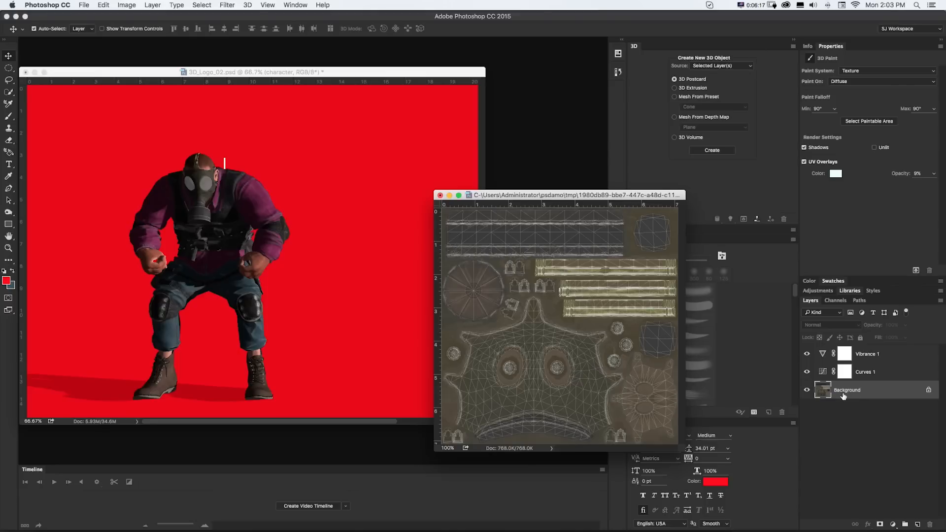
{"action": "mouse_move", "coordinate": [847, 389]}
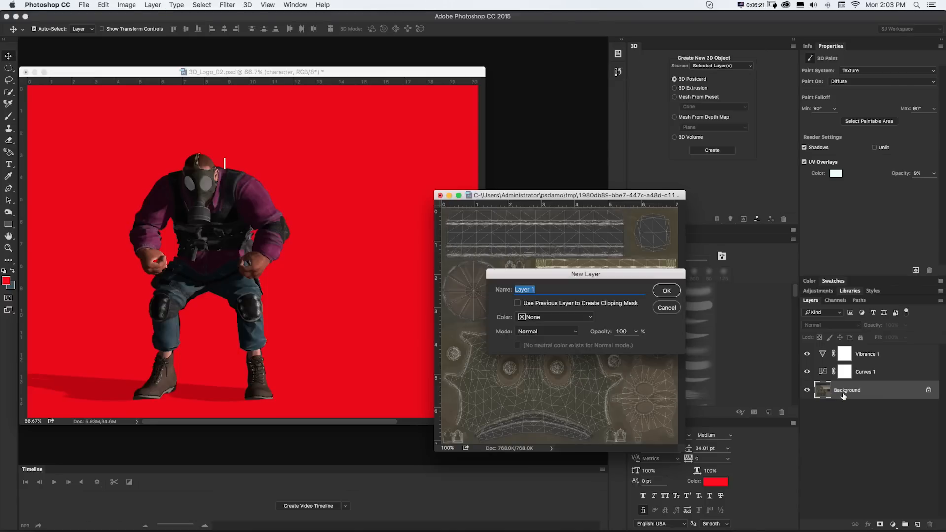
Step: Create the white fill layer in the mask texture and return to the character scene
{"action": "left_click", "coordinate": [666, 290]}
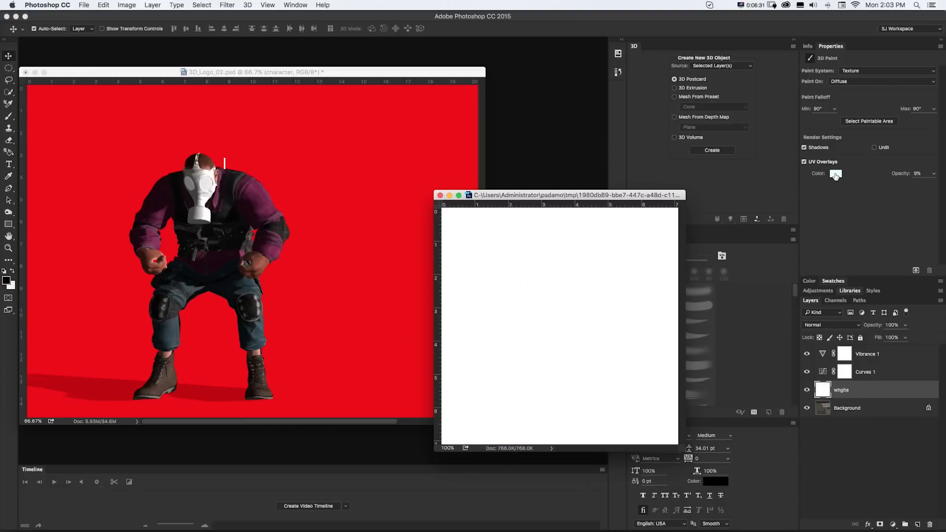
{"action": "left_click", "coordinate": [836, 174]}
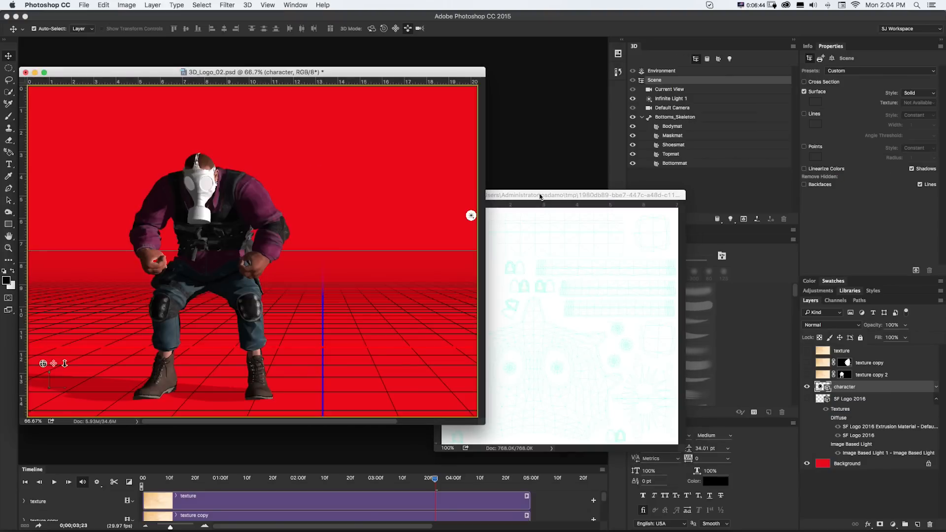
{"action": "mouse_move", "coordinate": [548, 197]}
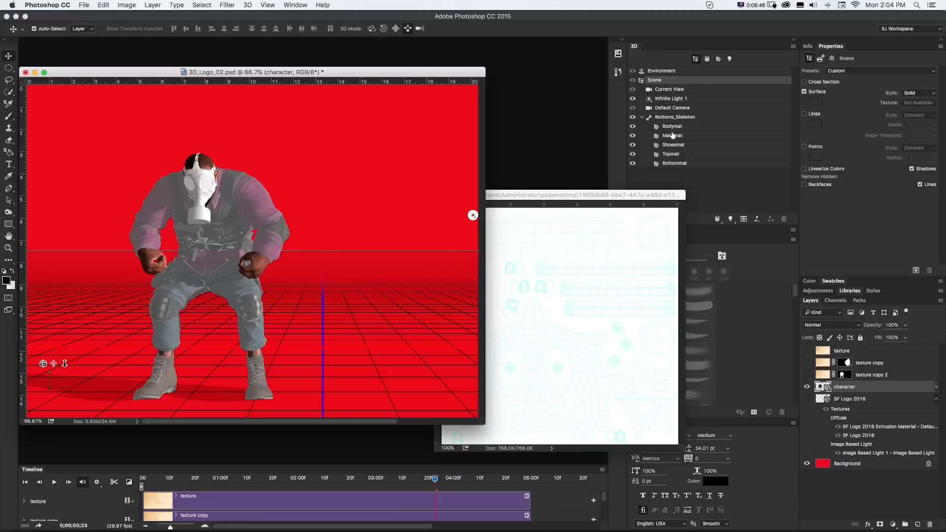
Step: Select Maskmat and open its specular texture map via Edit Texture
{"action": "left_click", "coordinate": [672, 135]}
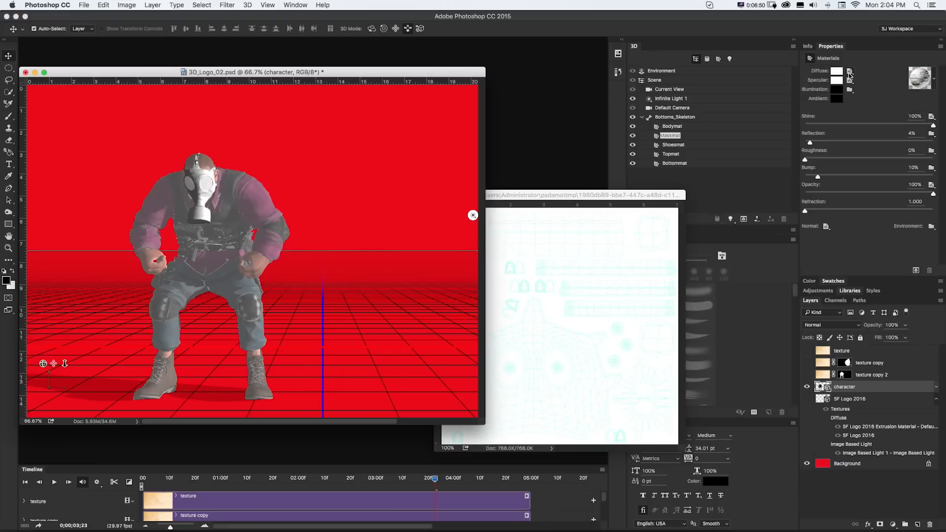
{"action": "mouse_move", "coordinate": [590, 275]}
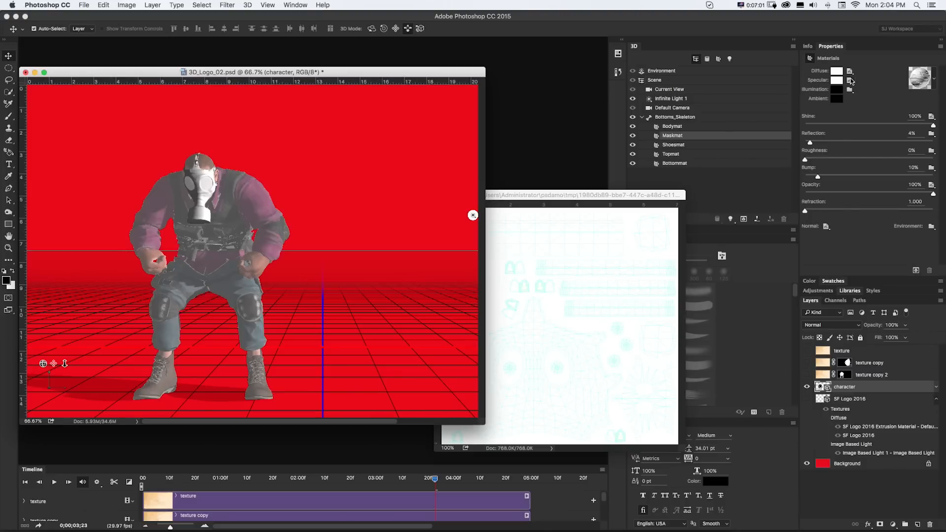
{"action": "left_click", "coordinate": [850, 71]}
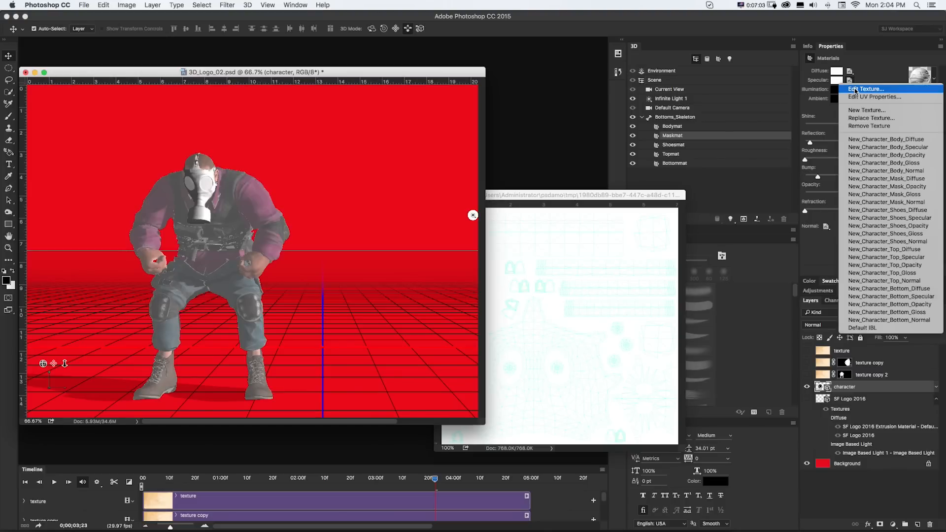
{"action": "left_click", "coordinate": [868, 89]}
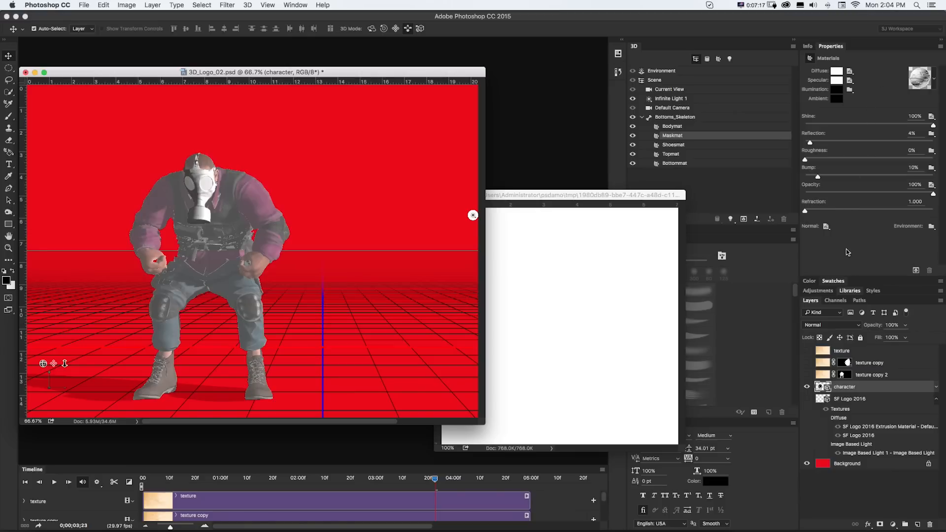
{"action": "mouse_move", "coordinate": [870, 227]}
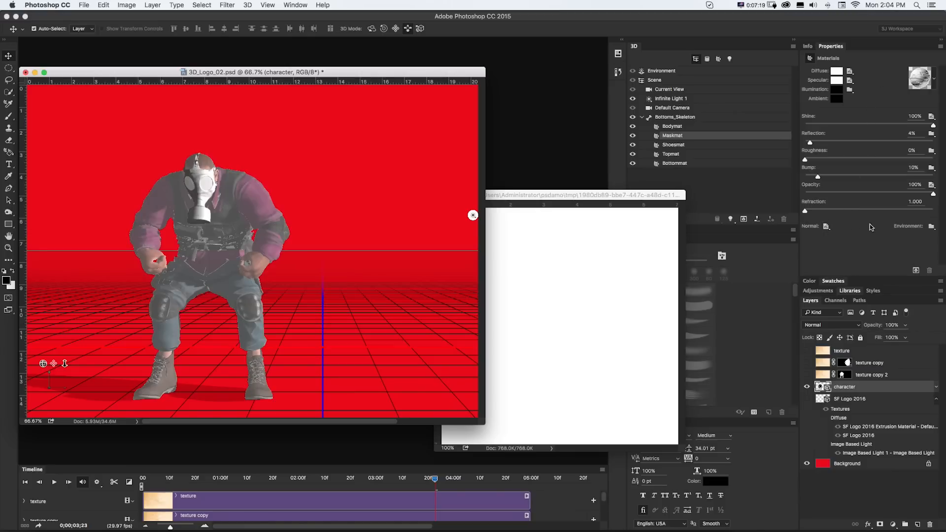
Step: Open the mask's normal map via Edit Texture and confirm the new white fill layer
{"action": "left_click", "coordinate": [826, 227]}
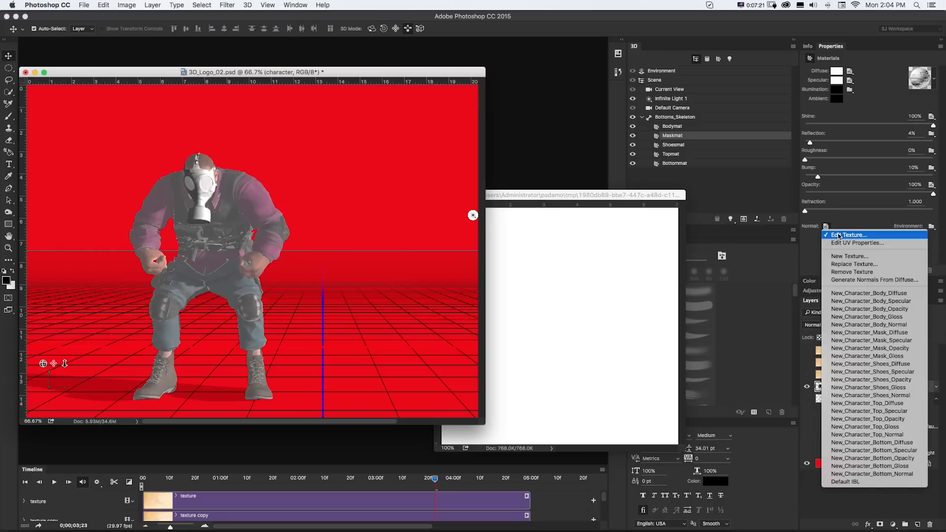
{"action": "left_click", "coordinate": [849, 235]}
{"action": "type", "text": "white fill"}
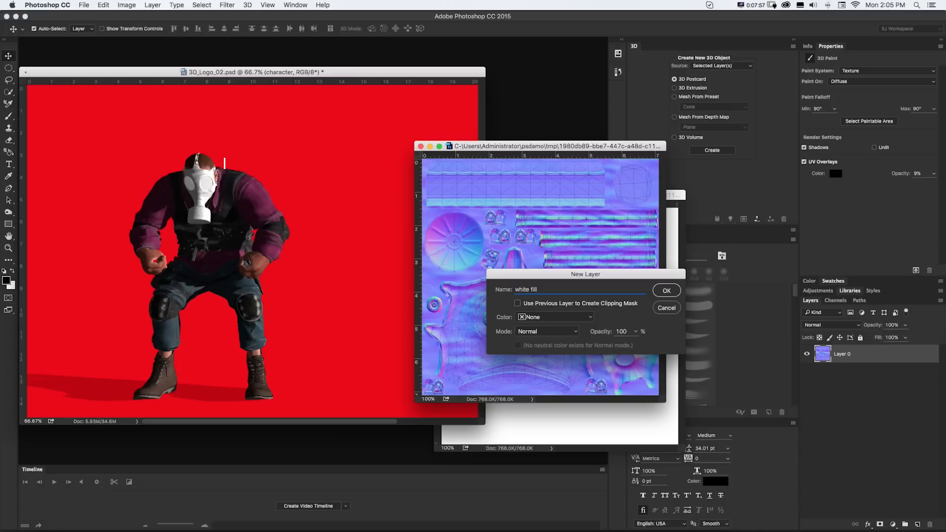
{"action": "left_click", "coordinate": [666, 291]}
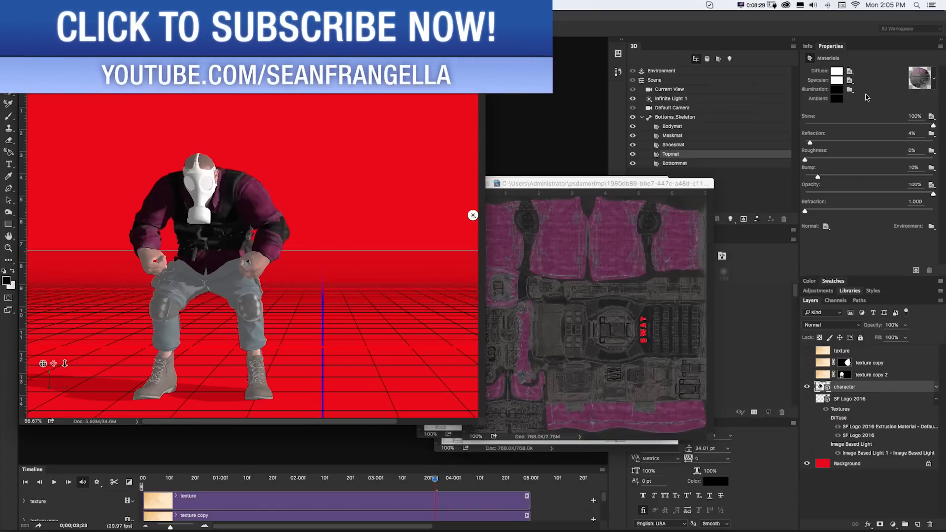
{"action": "mouse_move", "coordinate": [860, 116]}
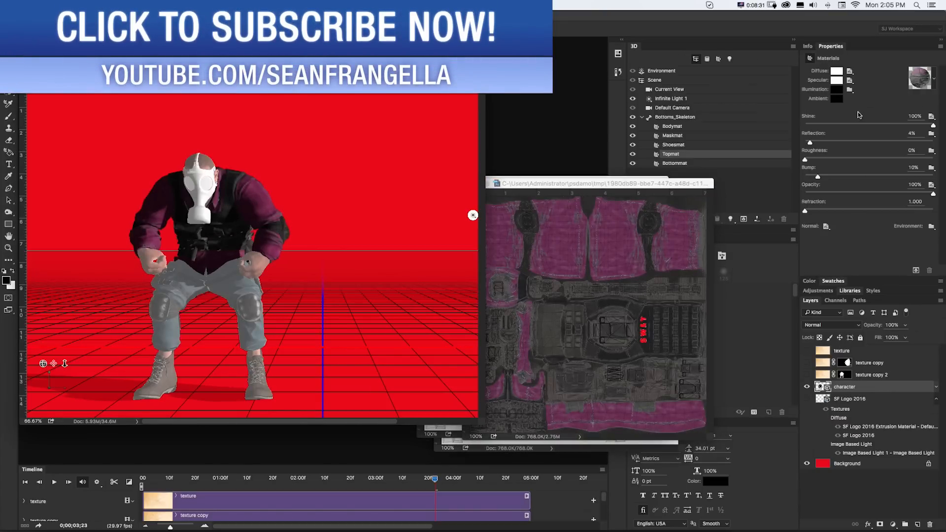
Step: Open the top material's normal map via Edit Texture
{"action": "left_click", "coordinate": [826, 226]}
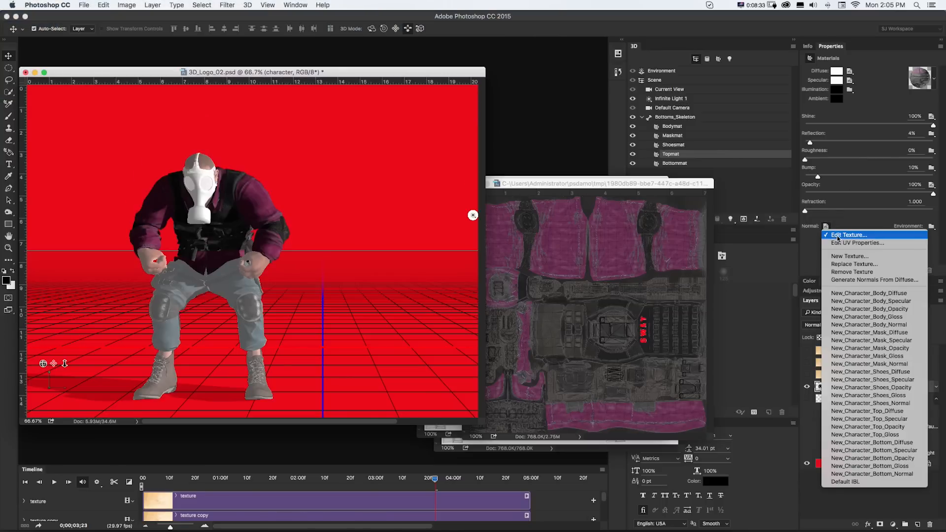
{"action": "left_click", "coordinate": [847, 235]}
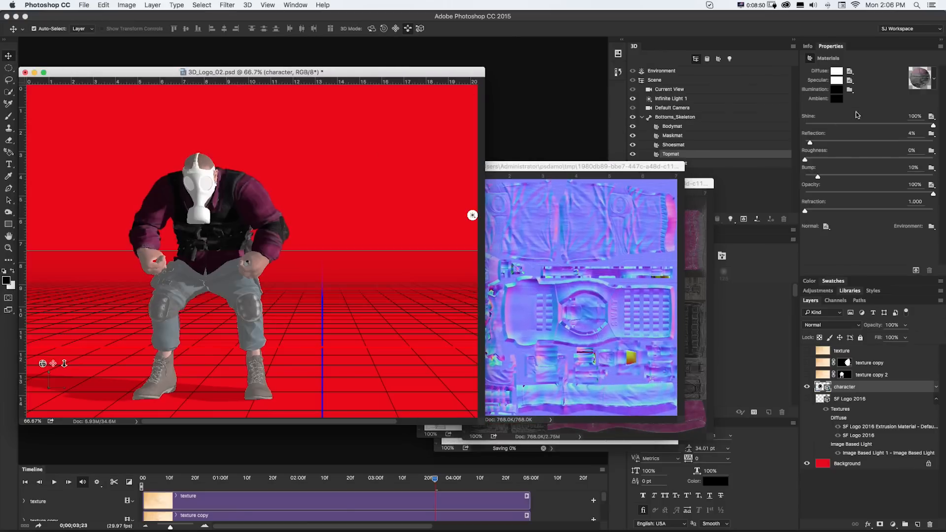
Step: Check the top's Diffuse and Specular texture menus without changing them
{"action": "left_click", "coordinate": [850, 71]}
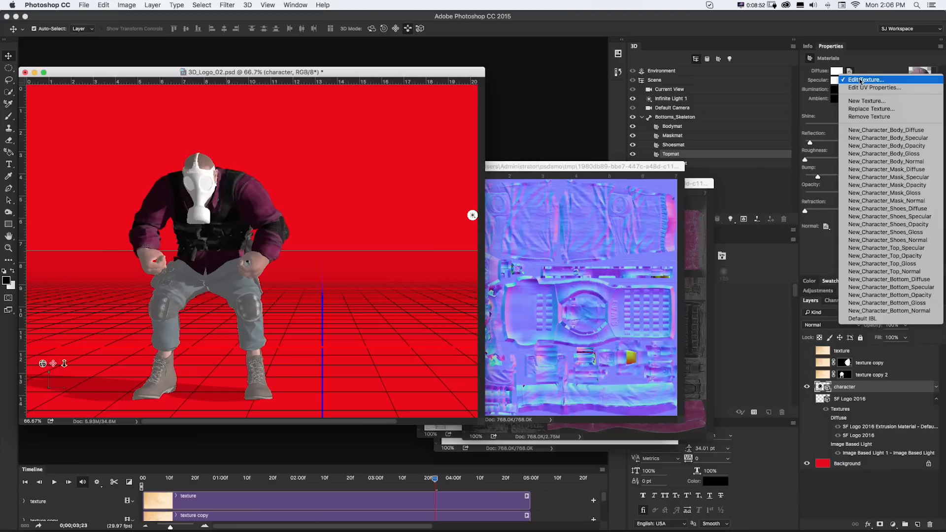
{"action": "left_click", "coordinate": [849, 71]}
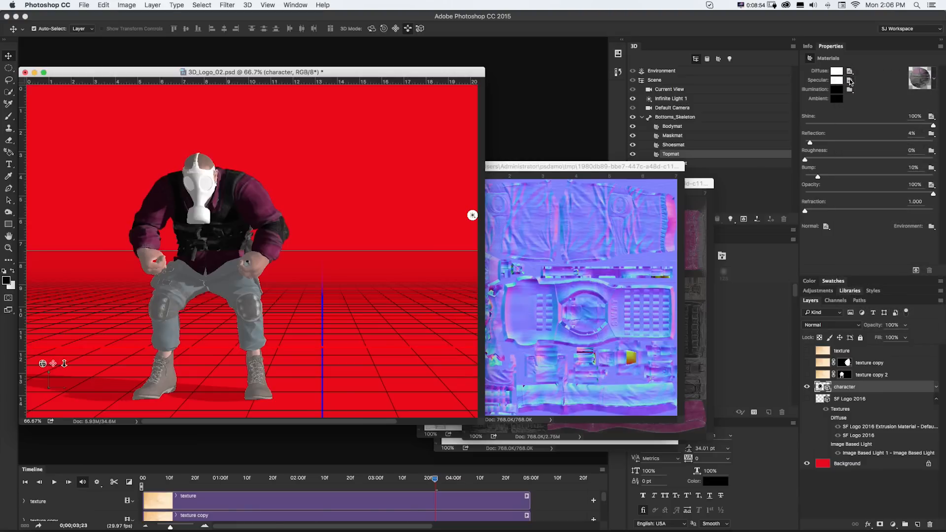
{"action": "left_click", "coordinate": [932, 226]}
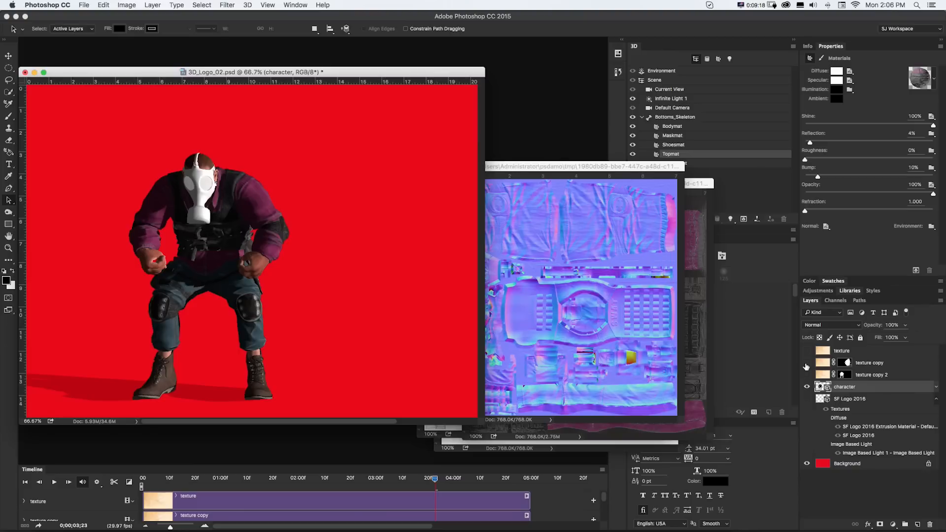
{"action": "mouse_move", "coordinate": [343, 202]}
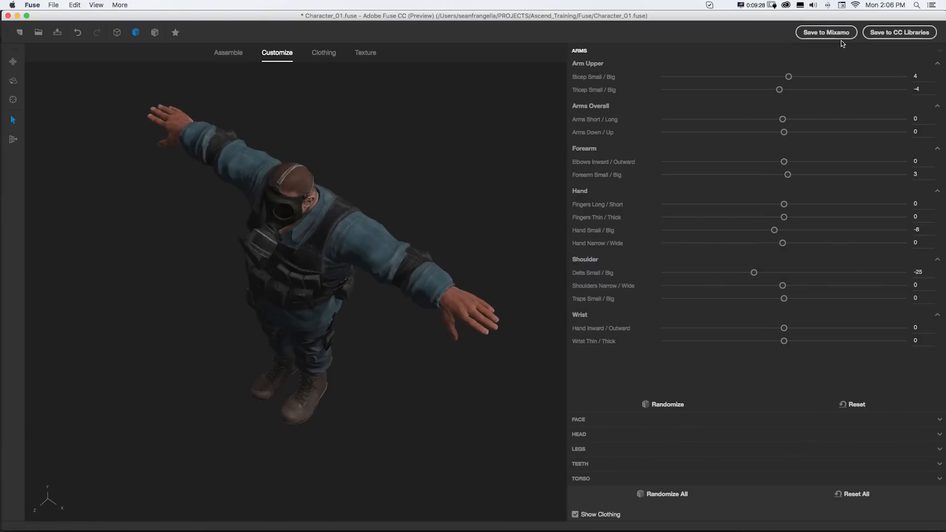
{"action": "mouse_move", "coordinate": [861, 40]}
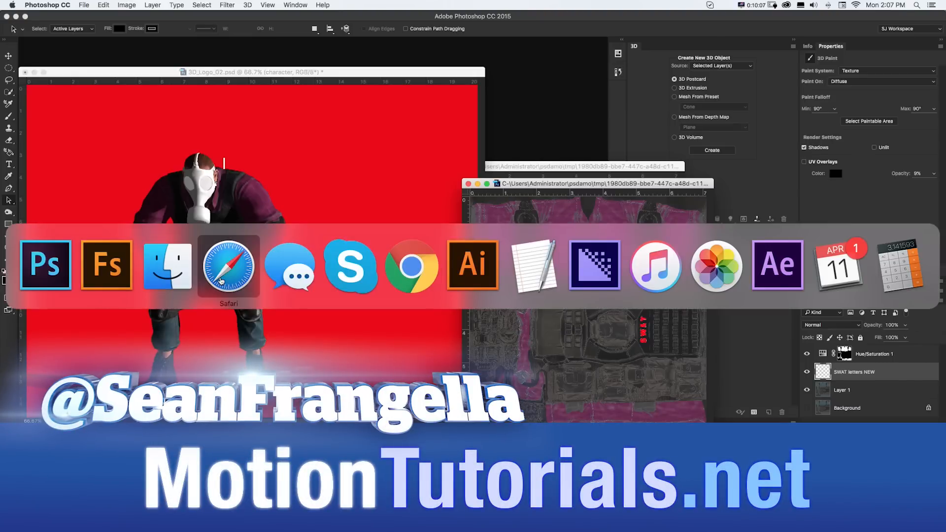
Step: Bring Safari forward and open the Patreon link in a new tab
{"action": "left_click", "coordinate": [228, 265]}
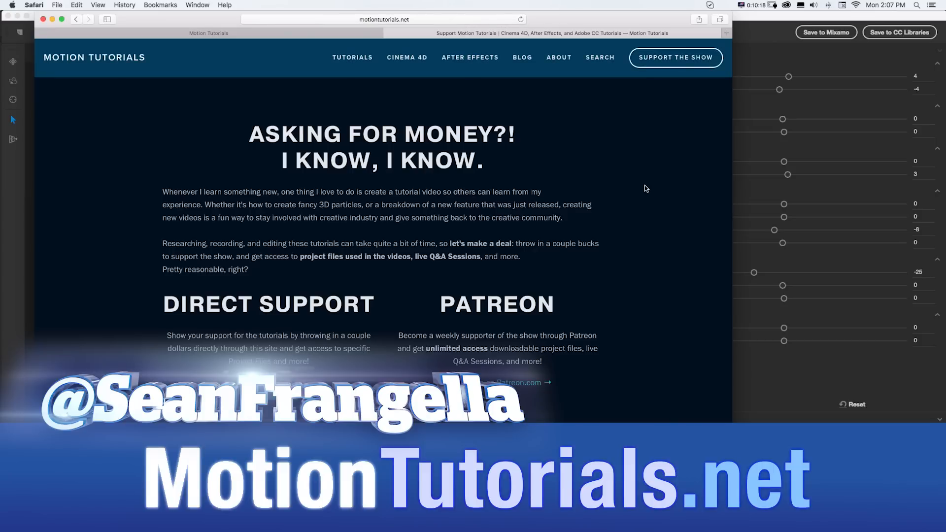
{"action": "mouse_move", "coordinate": [485, 373]}
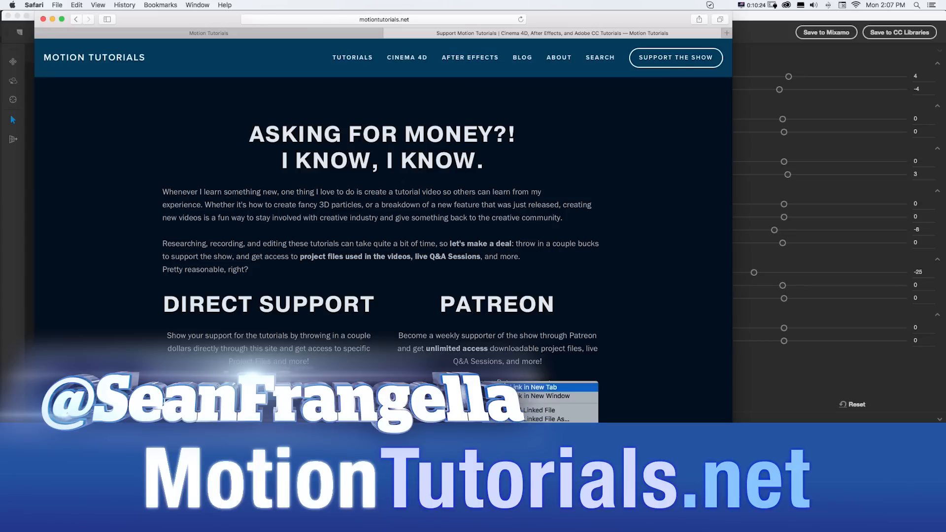
{"action": "left_click", "coordinate": [520, 387]}
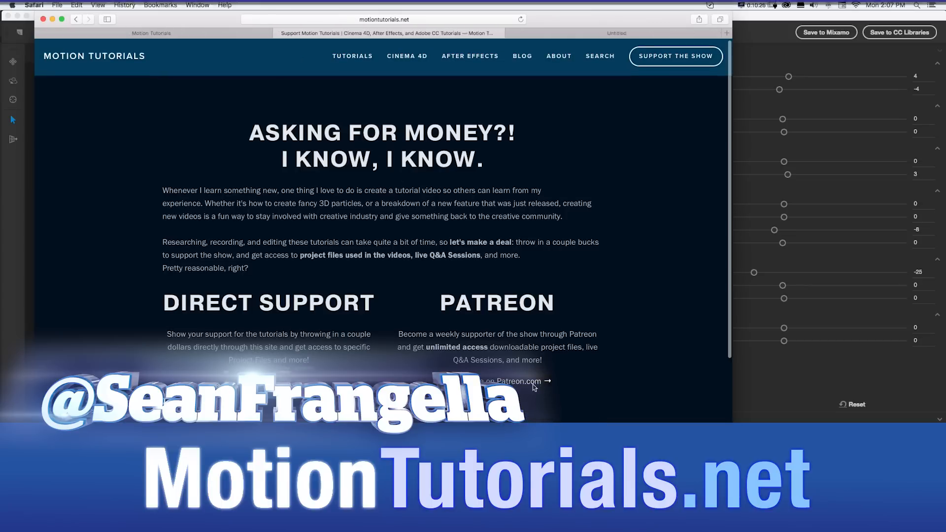
{"action": "left_click", "coordinate": [513, 381]}
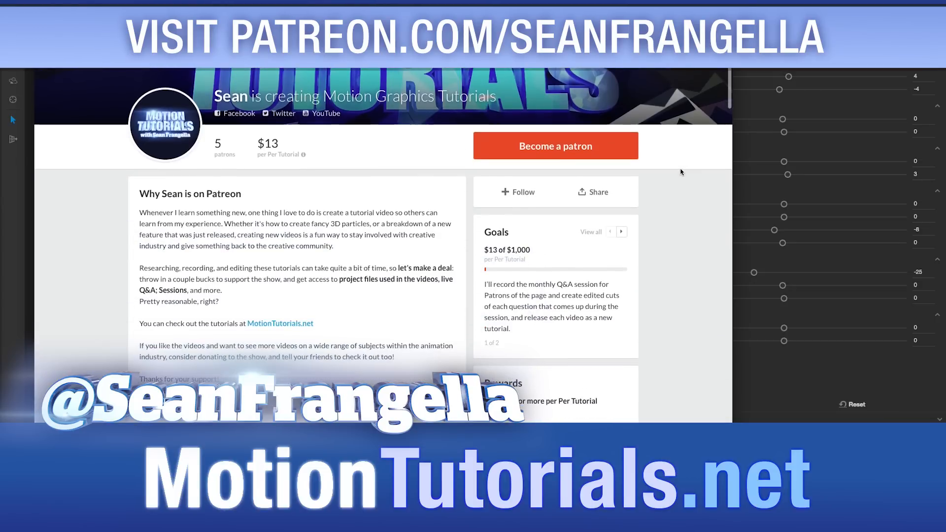
Step: Scroll through the Sean Frangella Patreon page's posts and reward tiers
{"action": "scroll", "scroll_direction": "down", "scroll_amount": 3}
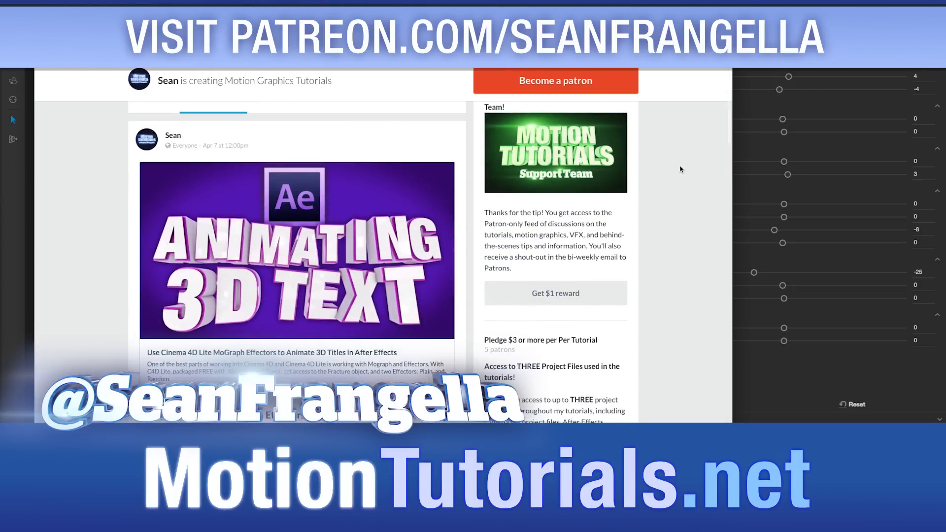
{"action": "scroll", "scroll_direction": "down", "scroll_amount": 3}
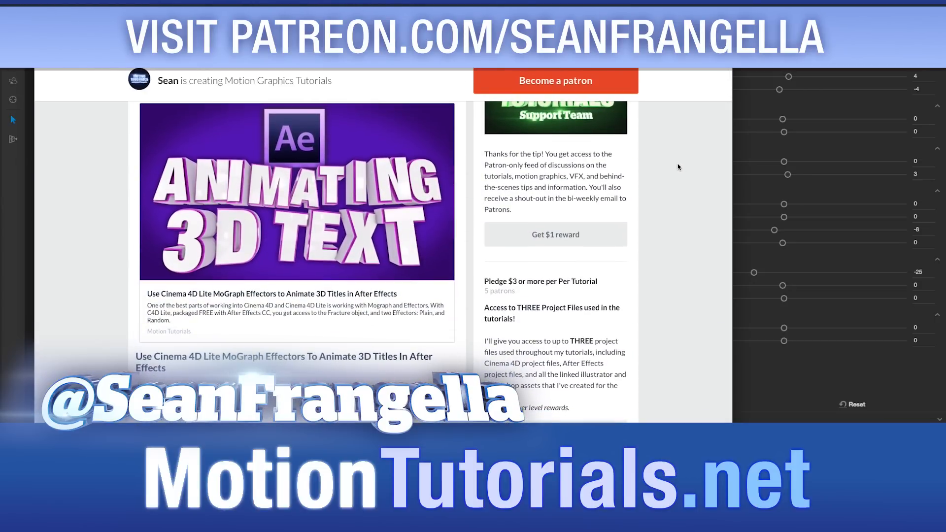
{"action": "scroll", "scroll_direction": "down", "scroll_amount": 3}
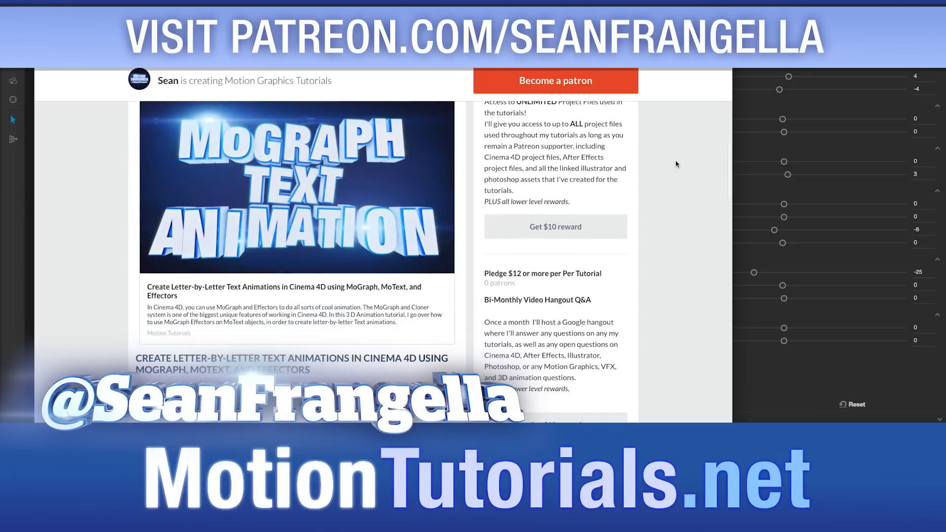
{"action": "scroll", "scroll_direction": "down", "scroll_amount": 3}
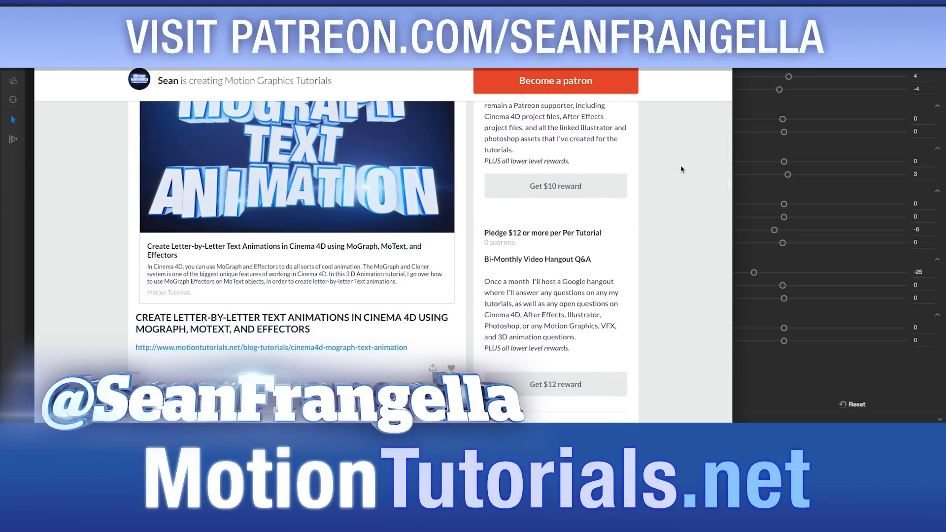
{"action": "scroll", "scroll_direction": "up", "scroll_amount": 3}
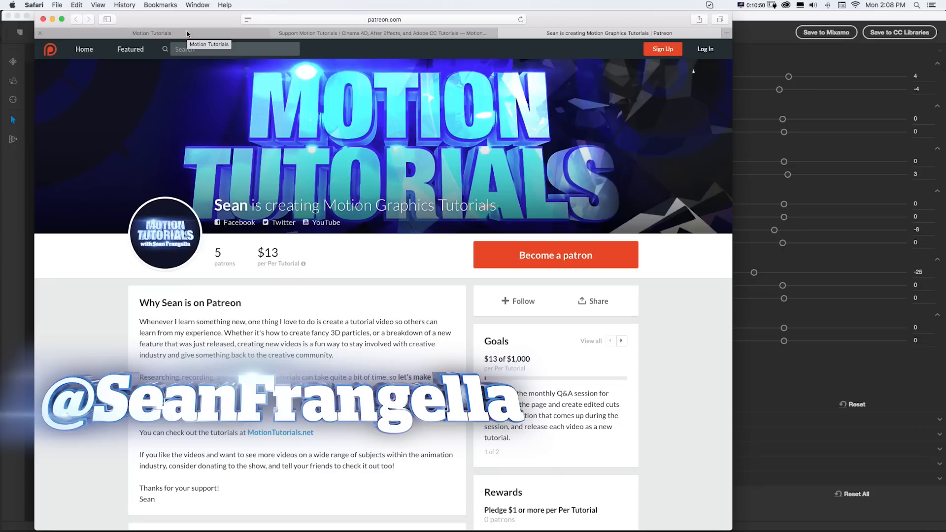
Step: Return to the Motion Tutorials homepage and browse its featured slideshow
{"action": "left_click", "coordinate": [383, 33]}
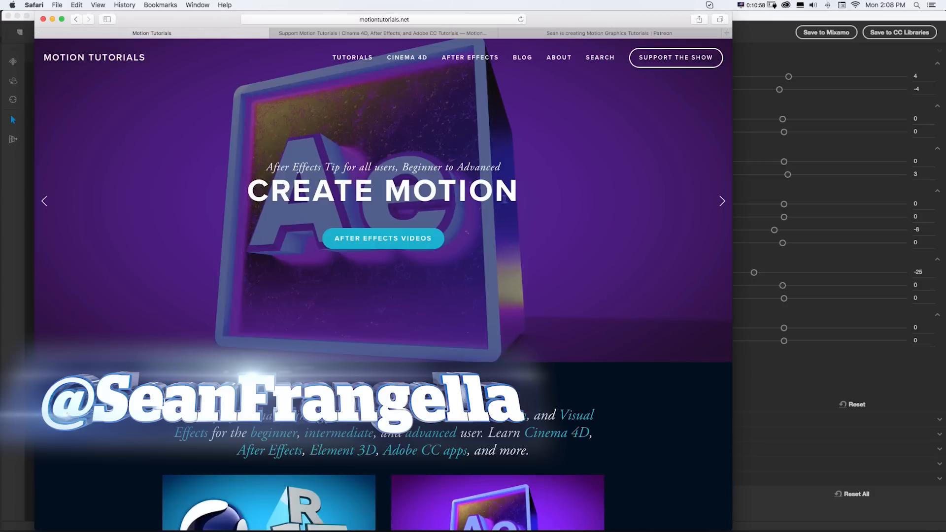
{"action": "mouse_move", "coordinate": [647, 113]}
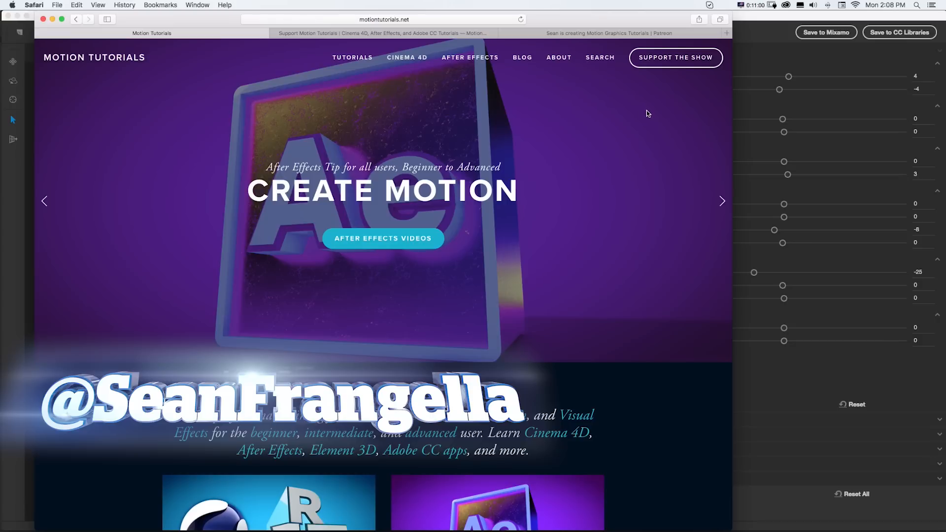
{"action": "left_click", "coordinate": [723, 201]}
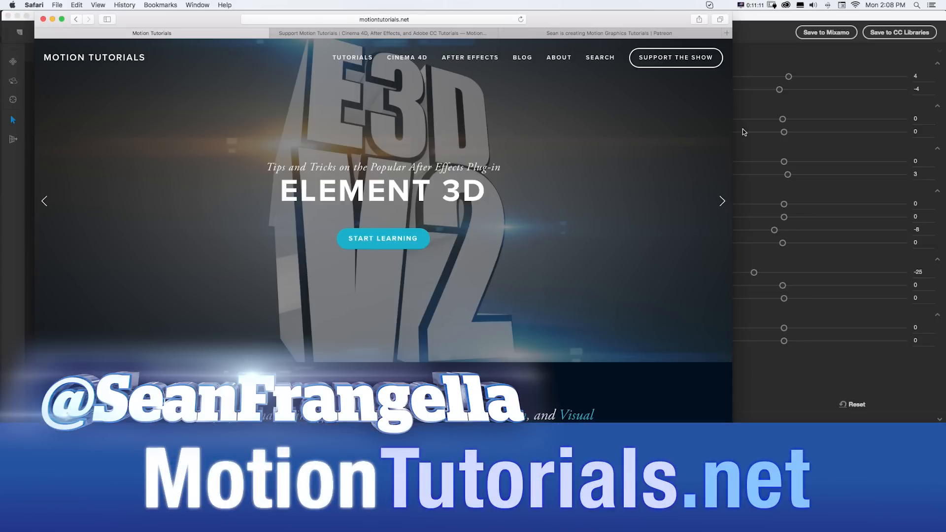
{"action": "left_click", "coordinate": [722, 201]}
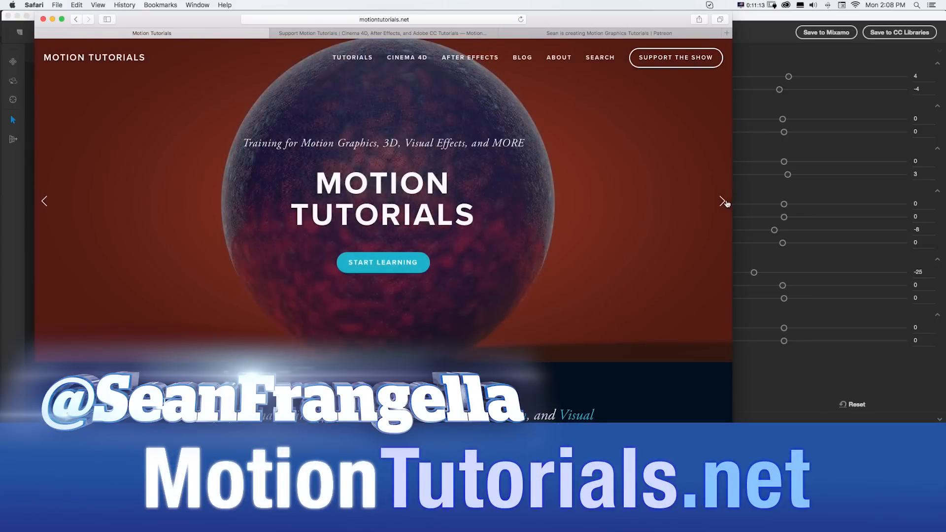
Step: Go to the Tutorials page and search it for 'fuse'
{"action": "left_click", "coordinate": [352, 57]}
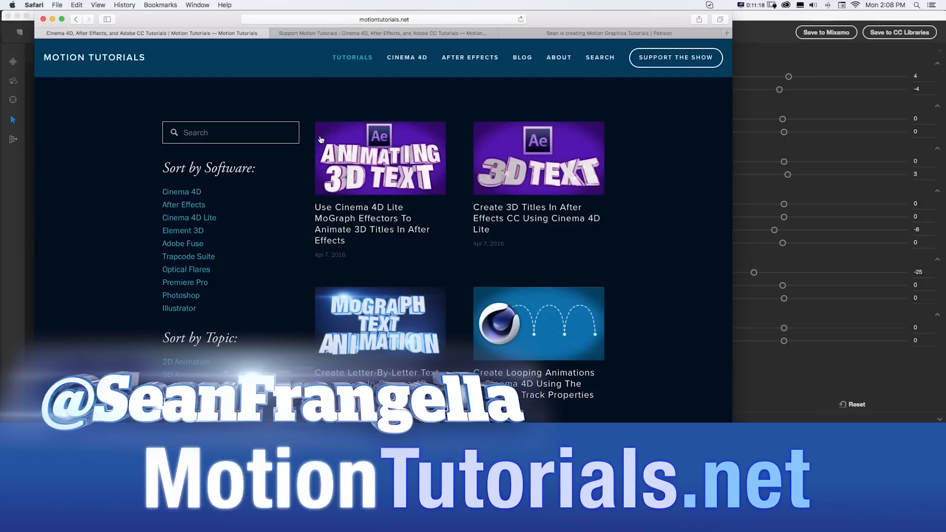
{"action": "type", "text": "fuse"}
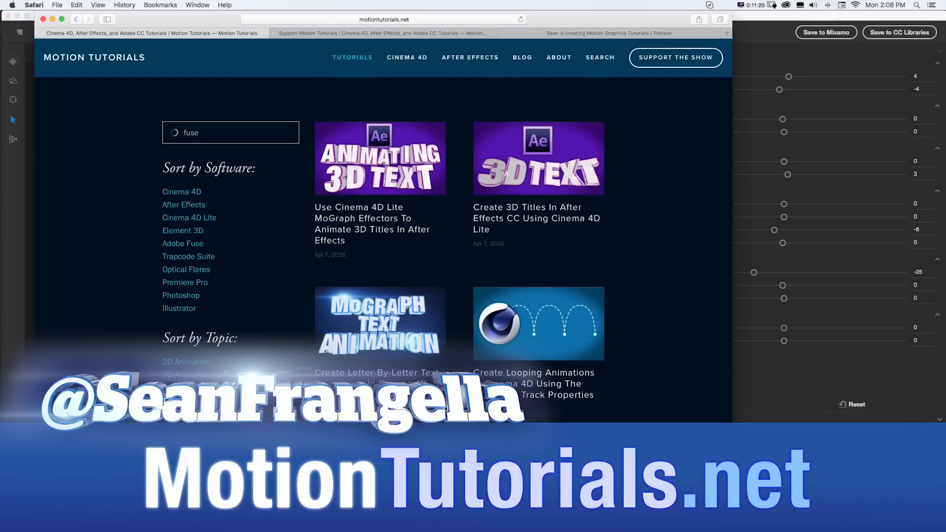
{"action": "left_click", "coordinate": [230, 132]}
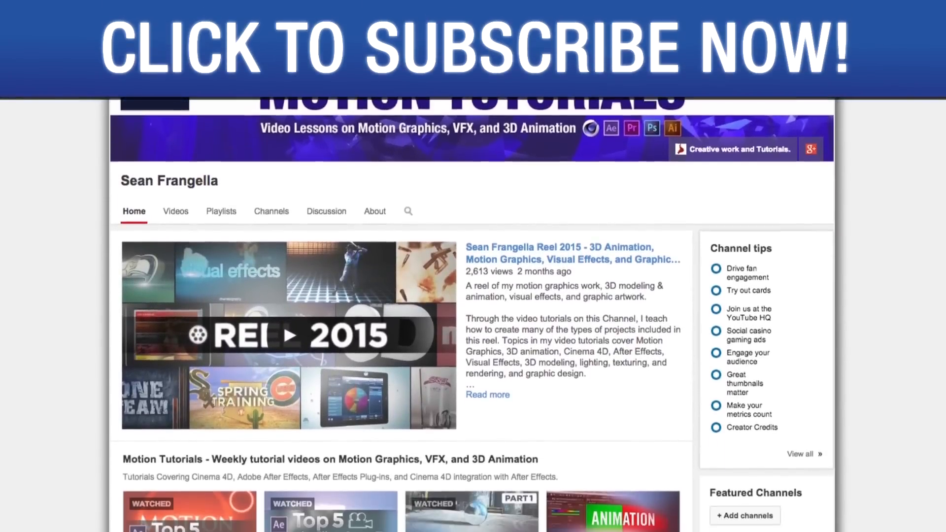
{"action": "scroll", "scroll_direction": "down", "scroll_amount": 3}
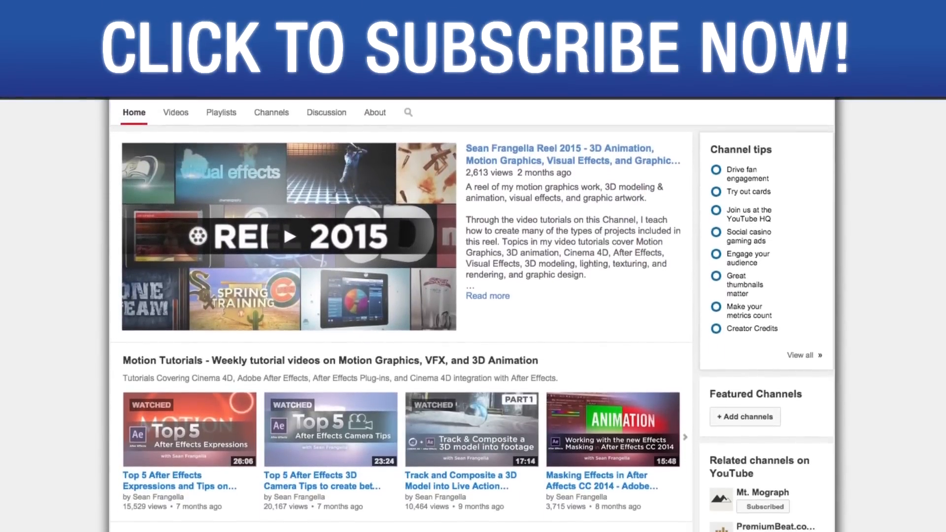
{"action": "scroll", "scroll_direction": "down", "scroll_amount": 3}
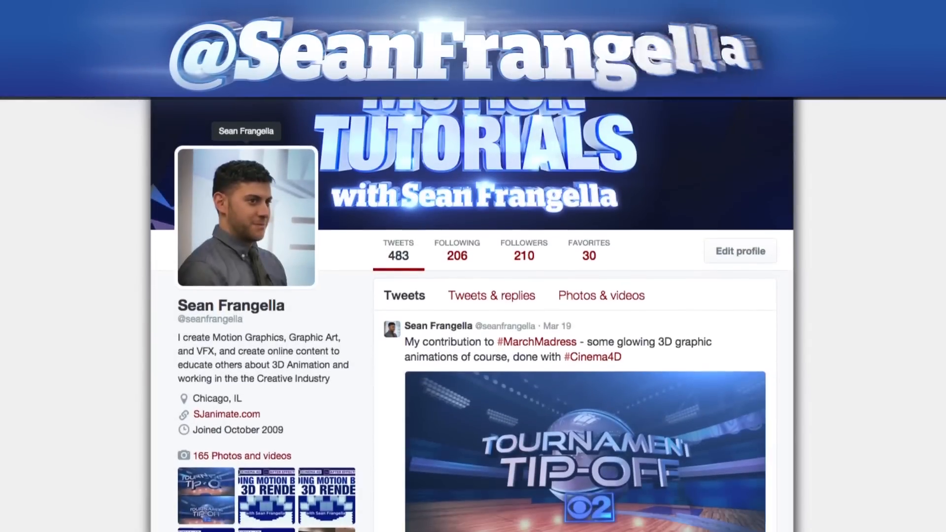
{"action": "scroll", "scroll_direction": "down", "scroll_amount": 3}
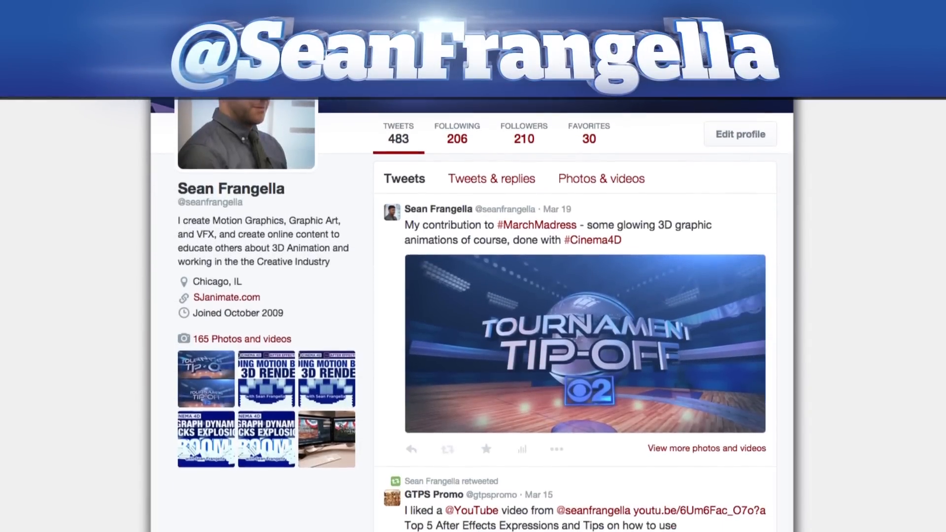
{"action": "scroll", "scroll_direction": "down", "scroll_amount": 3}
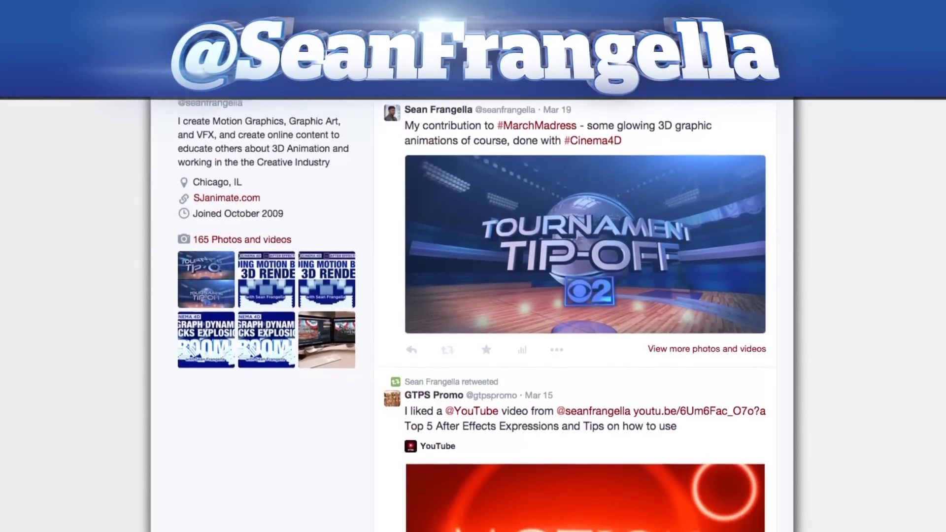
{"action": "scroll", "scroll_direction": "down", "scroll_amount": 3}
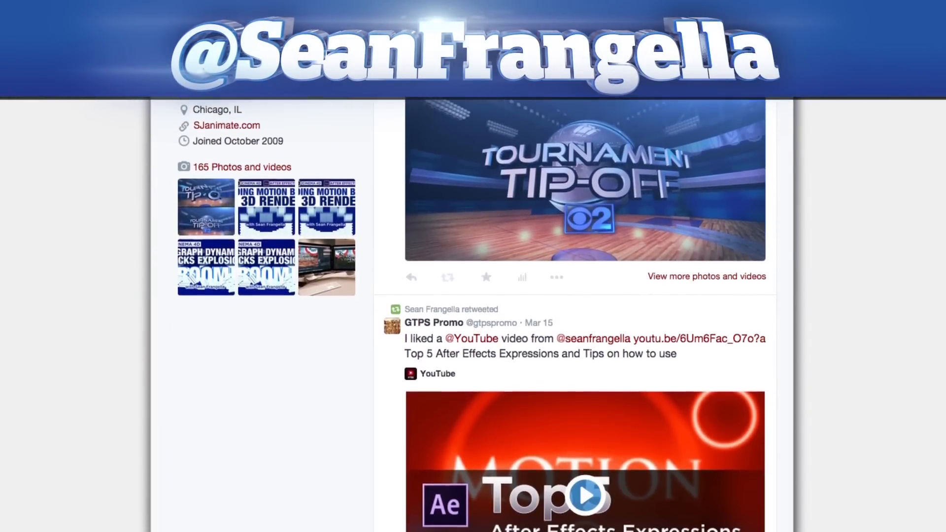